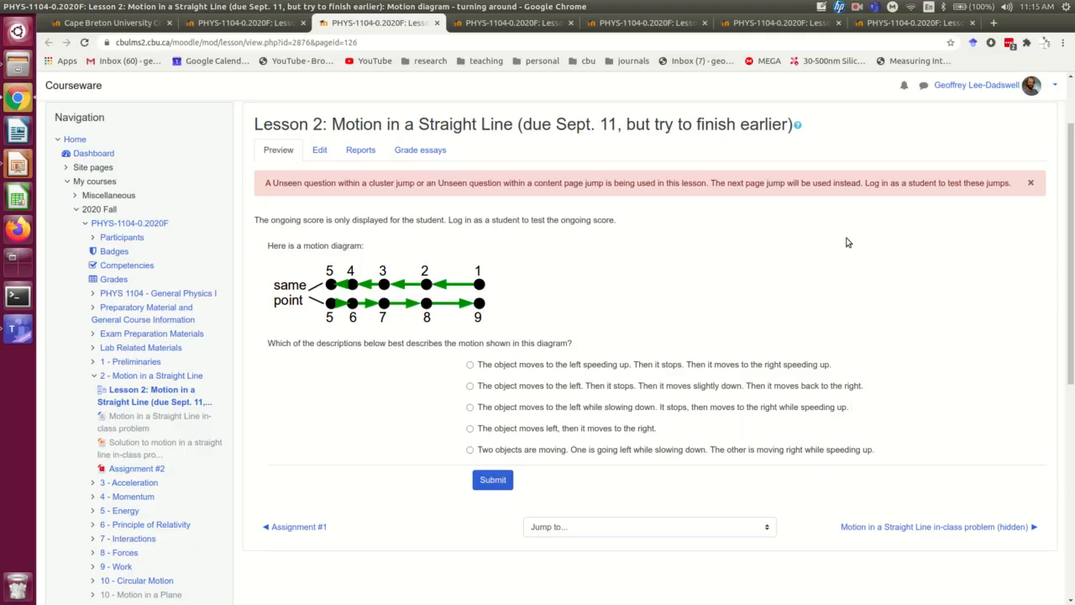
{"action": "mouse_move", "coordinate": [781, 259]}
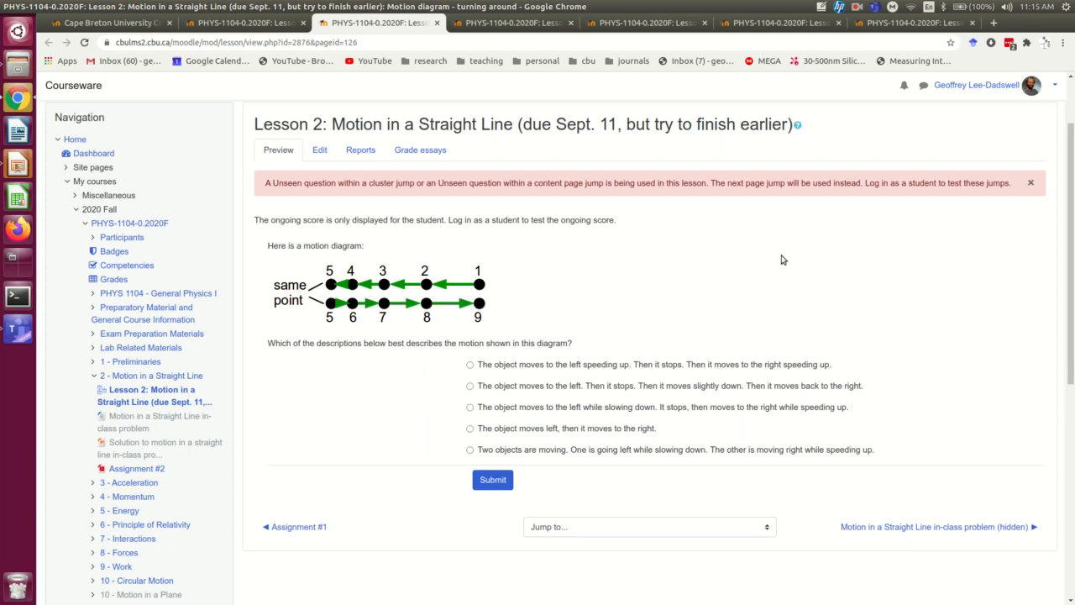
{"action": "mouse_move", "coordinate": [519, 298]}
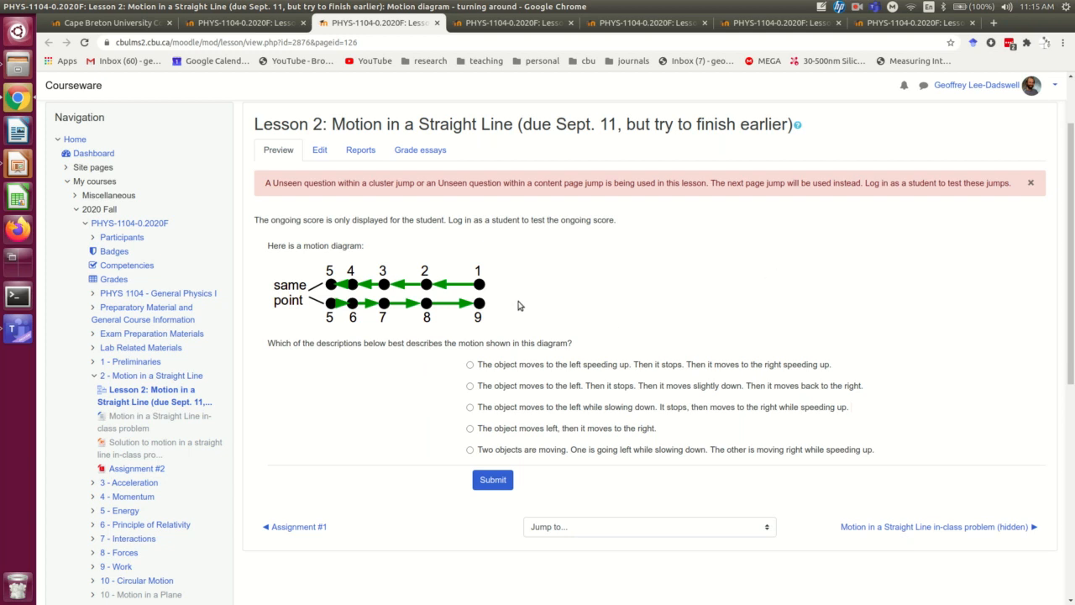
{"action": "mouse_move", "coordinate": [329, 321]}
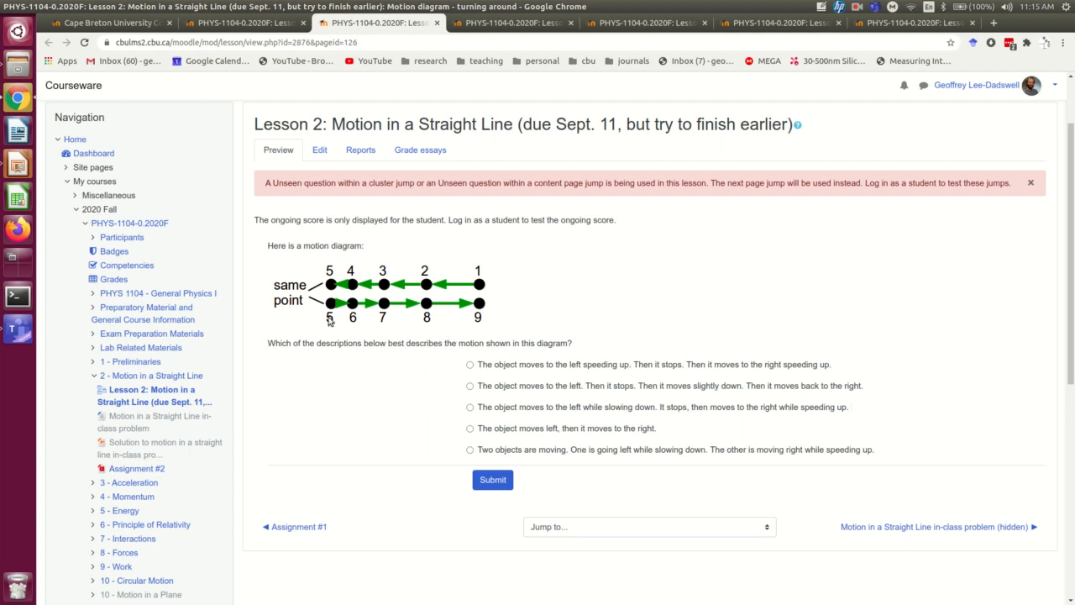
{"action": "mouse_move", "coordinate": [340, 333]}
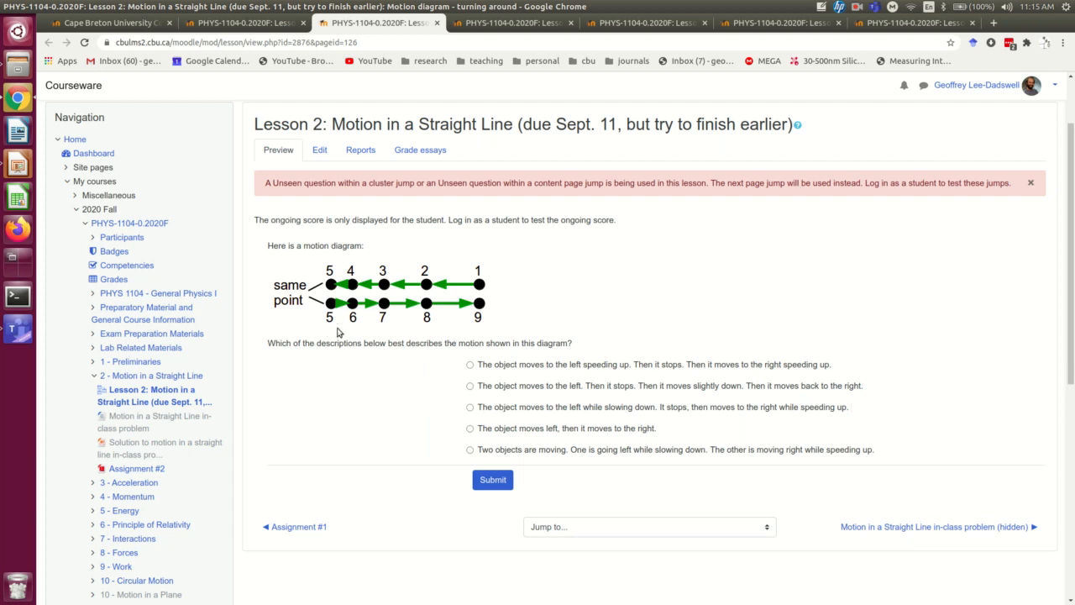
{"action": "mouse_move", "coordinate": [541, 329]}
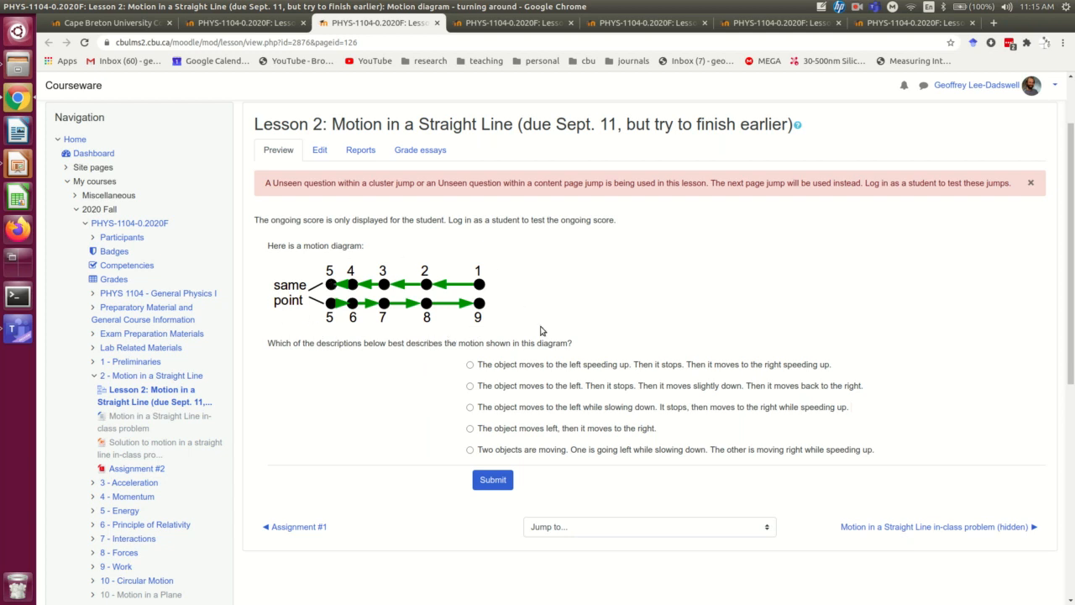
{"action": "mouse_move", "coordinate": [457, 398]}
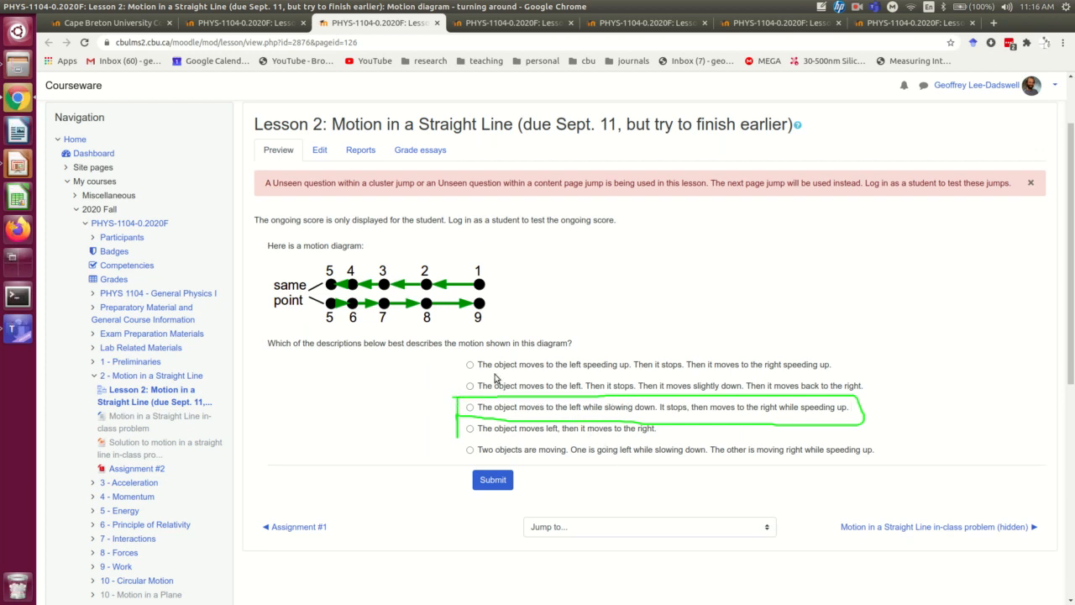
{"action": "mouse_move", "coordinate": [446, 388]}
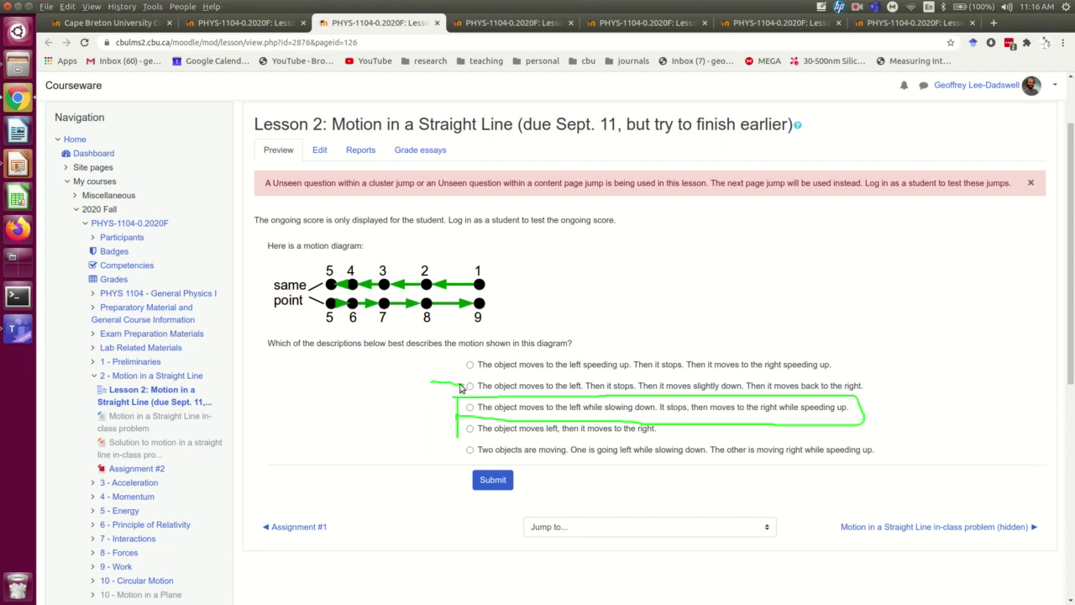
{"action": "mouse_move", "coordinate": [444, 457]}
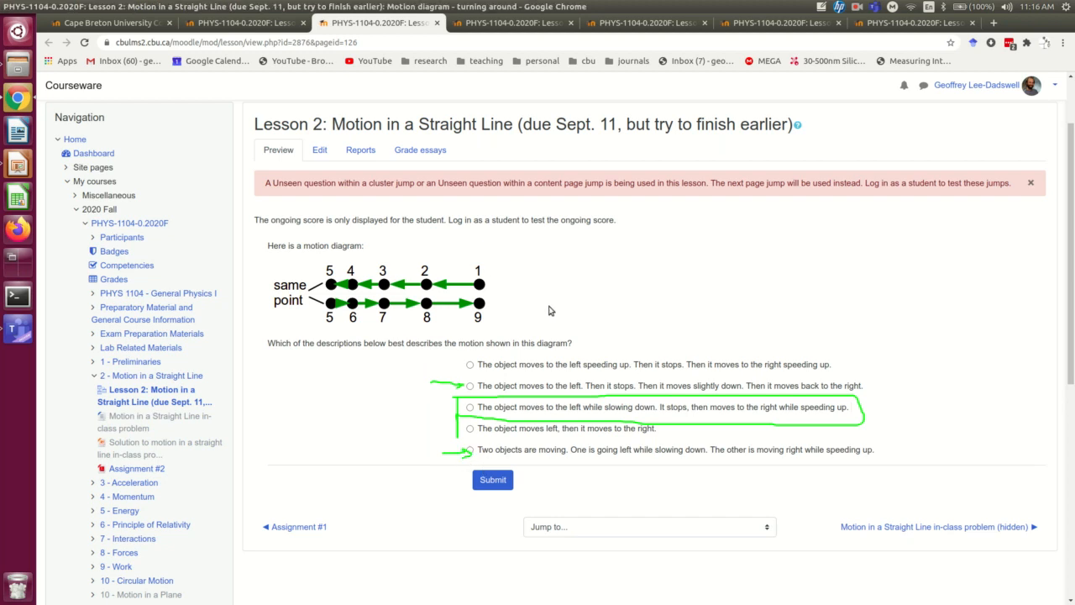
{"action": "mouse_move", "coordinate": [500, 331]}
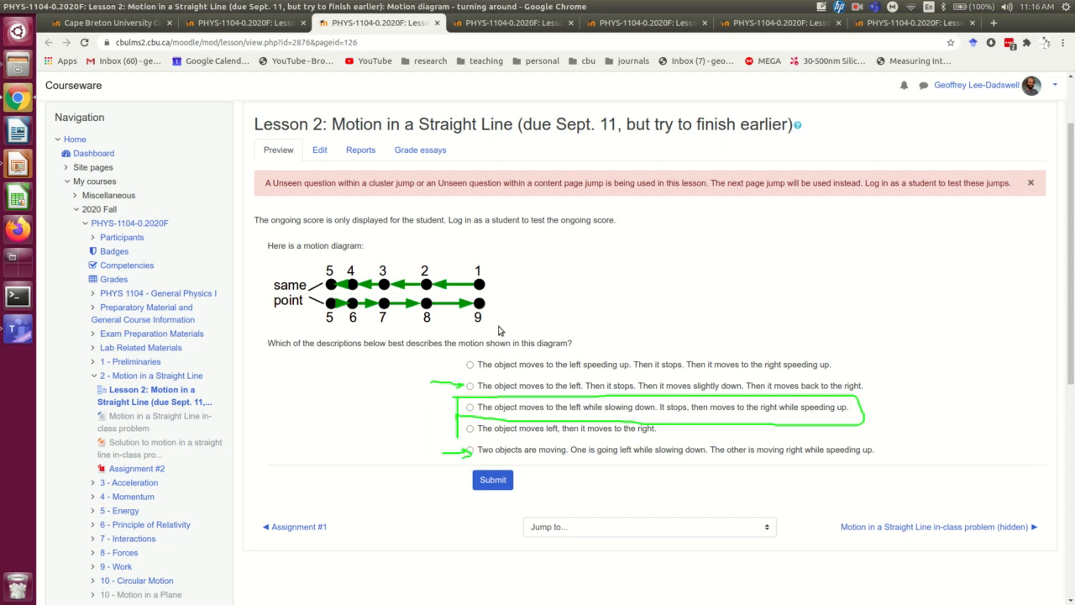
{"action": "mouse_move", "coordinate": [518, 70]}
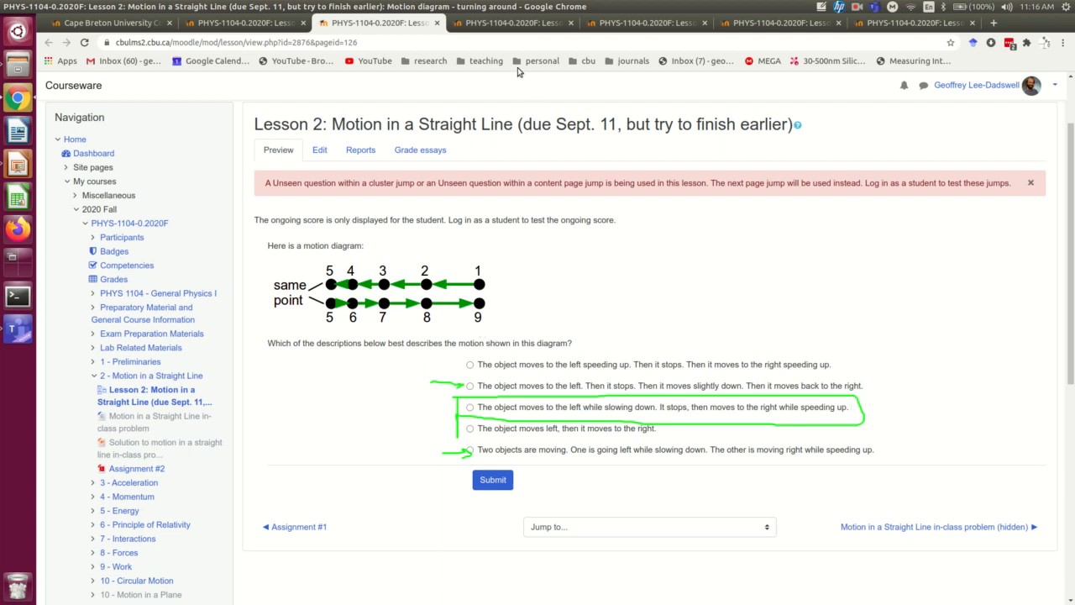
Submit the answer, read the turning-around explanation, and continue to another similar question
{"action": "left_click", "coordinate": [492, 481]}
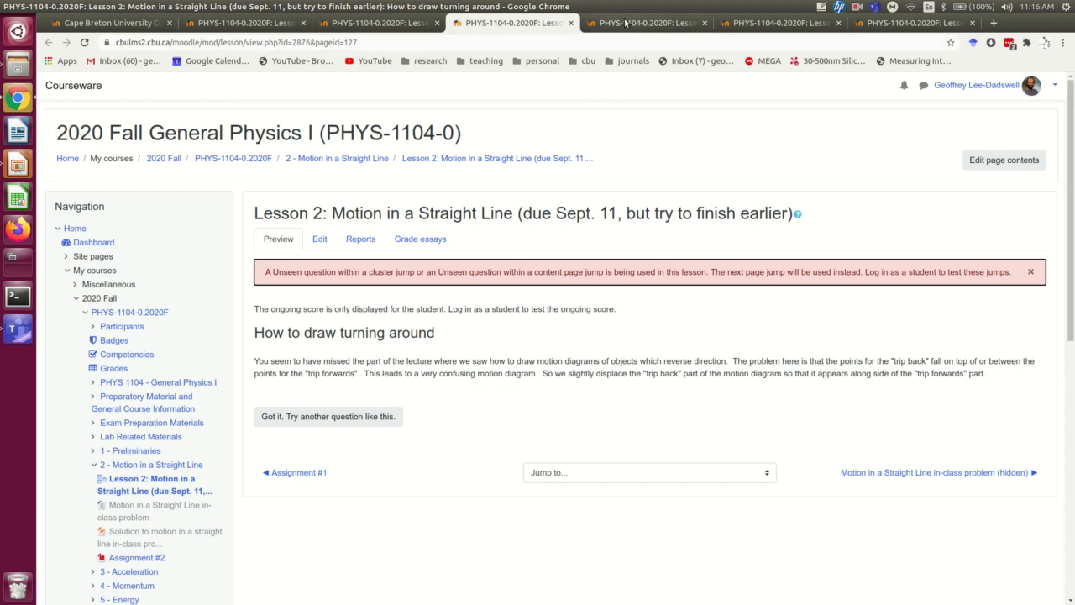
{"action": "left_click", "coordinate": [328, 417]}
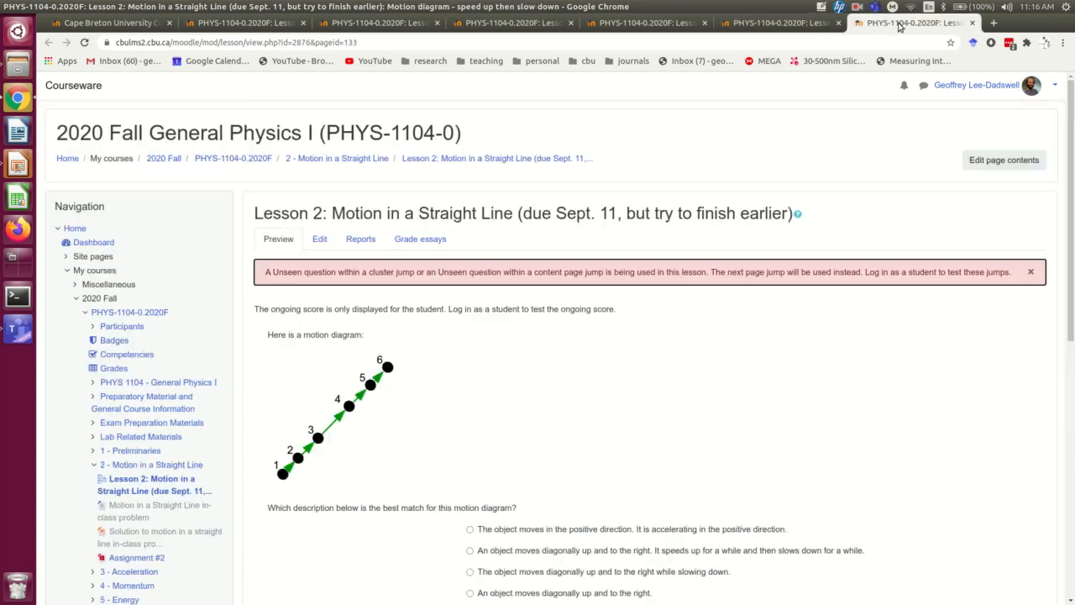
{"action": "mouse_move", "coordinate": [406, 417]}
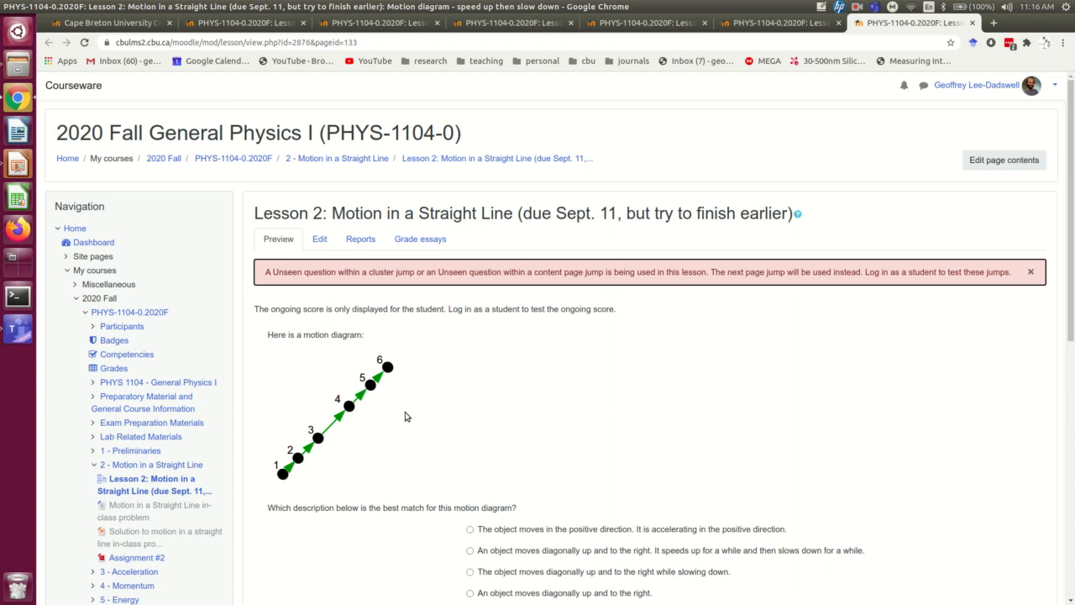
{"action": "mouse_move", "coordinate": [672, 281]}
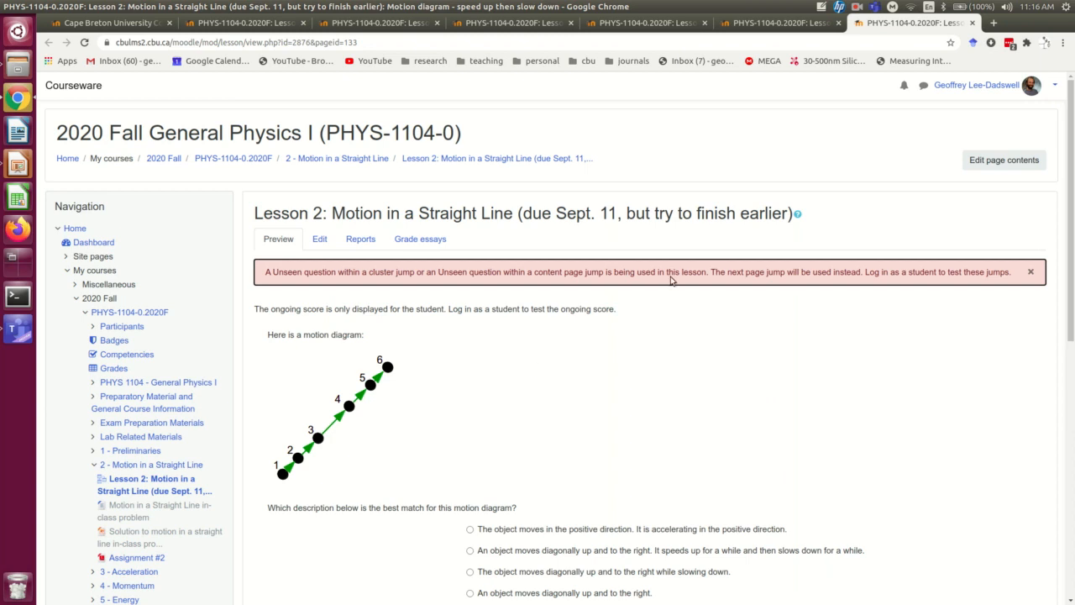
{"action": "mouse_move", "coordinate": [859, 14]}
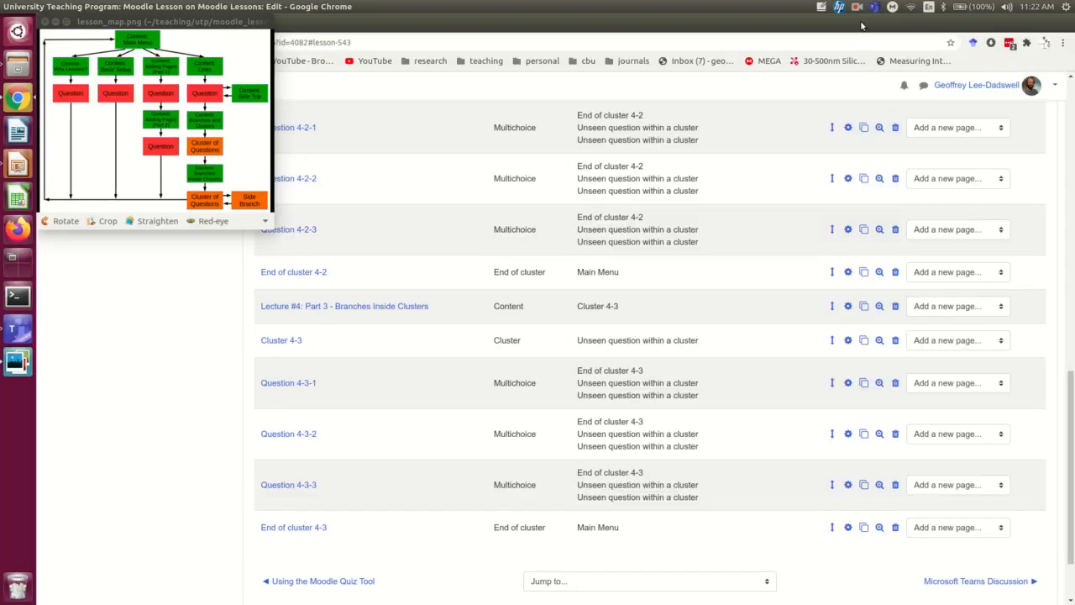
{"action": "mouse_move", "coordinate": [618, 91]}
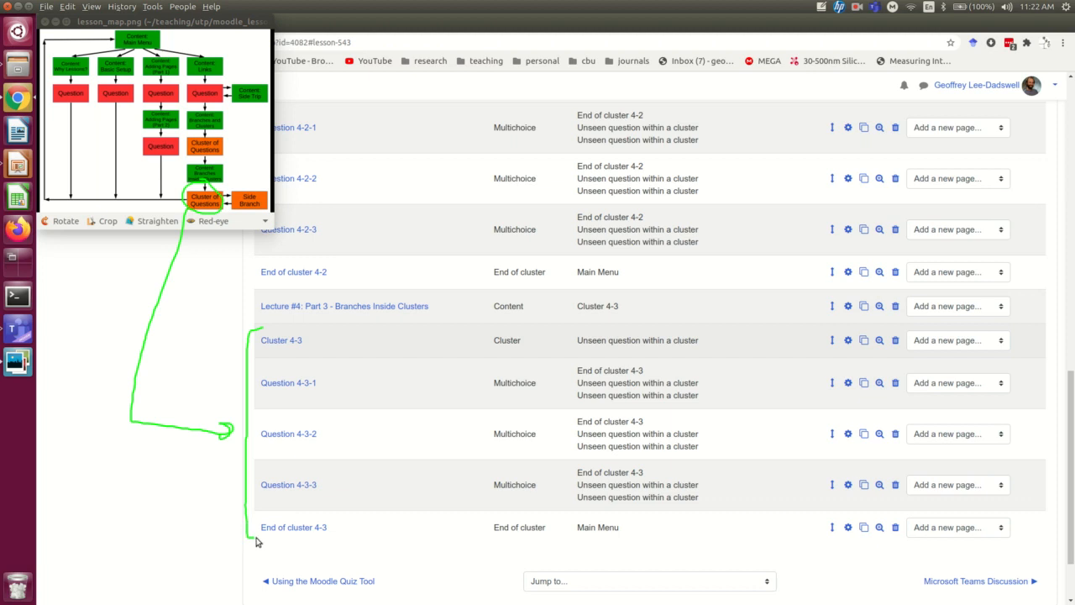
{"action": "mouse_move", "coordinate": [215, 356]}
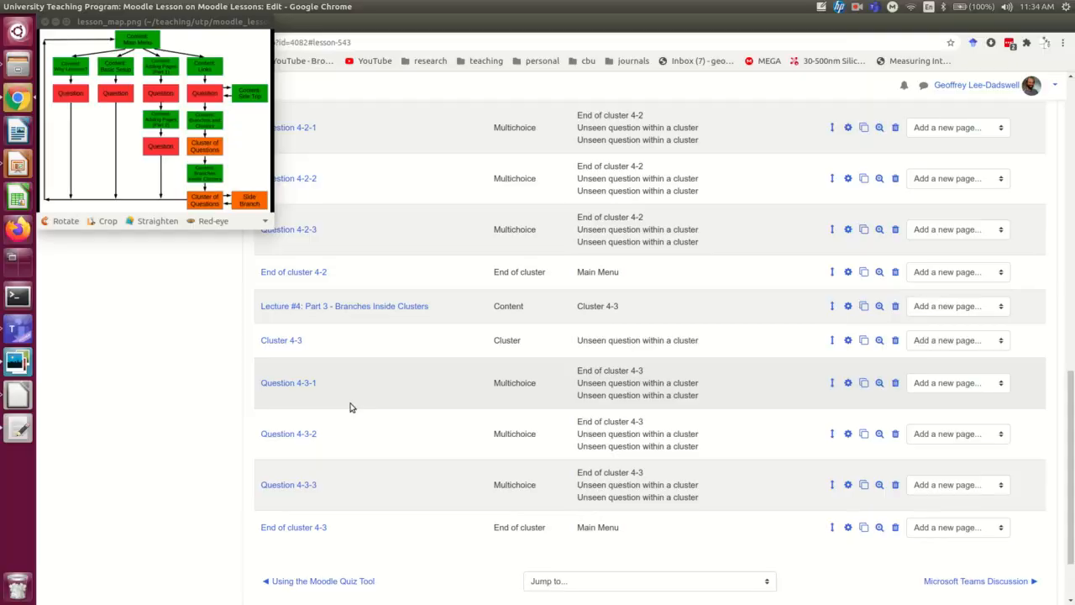
Add a content page after End of cluster 4-3 with placeholder explanation text for the student
{"action": "scroll", "scroll_direction": "down", "scroll_amount": 3}
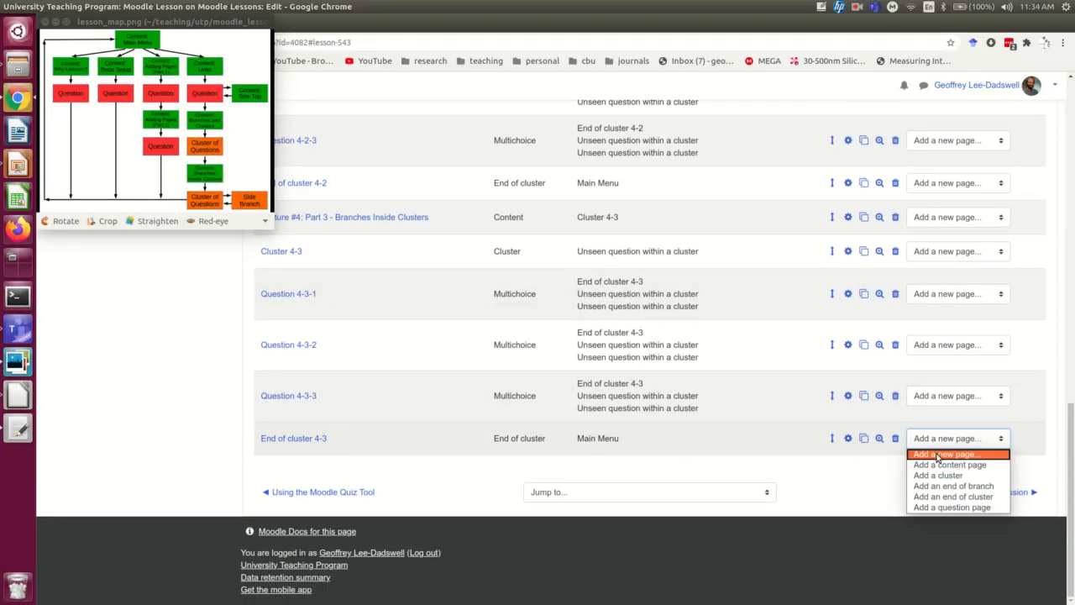
{"action": "left_click", "coordinate": [949, 464]}
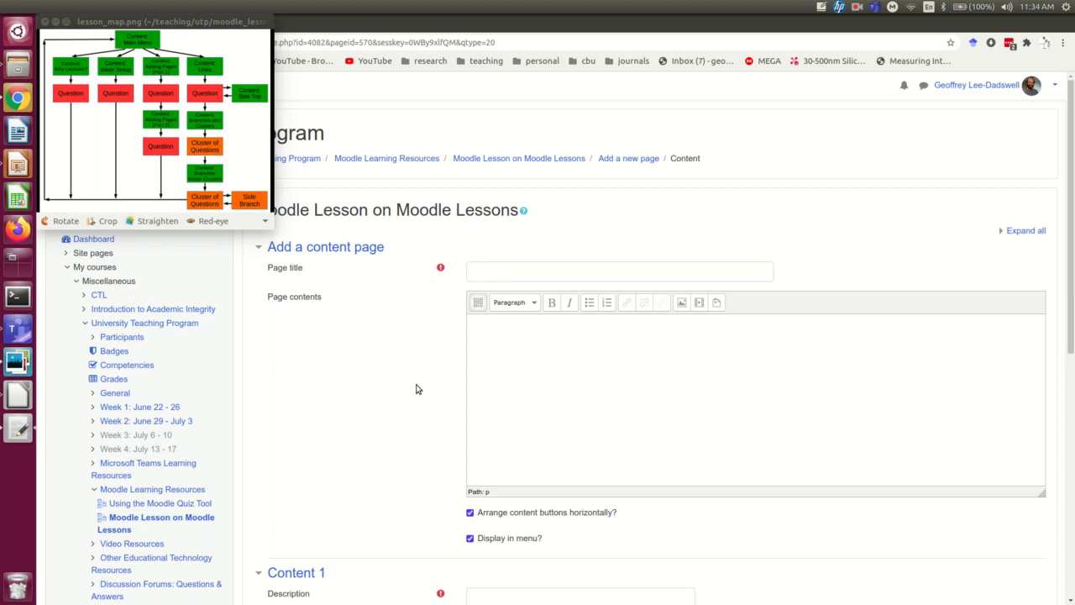
{"action": "type", "text": "This is where I would put an explanation which would hopefully be helpful to a student who incorrectly chose incorrect answer A on the question."}
{"action": "type", "text": "OK, got  it."}
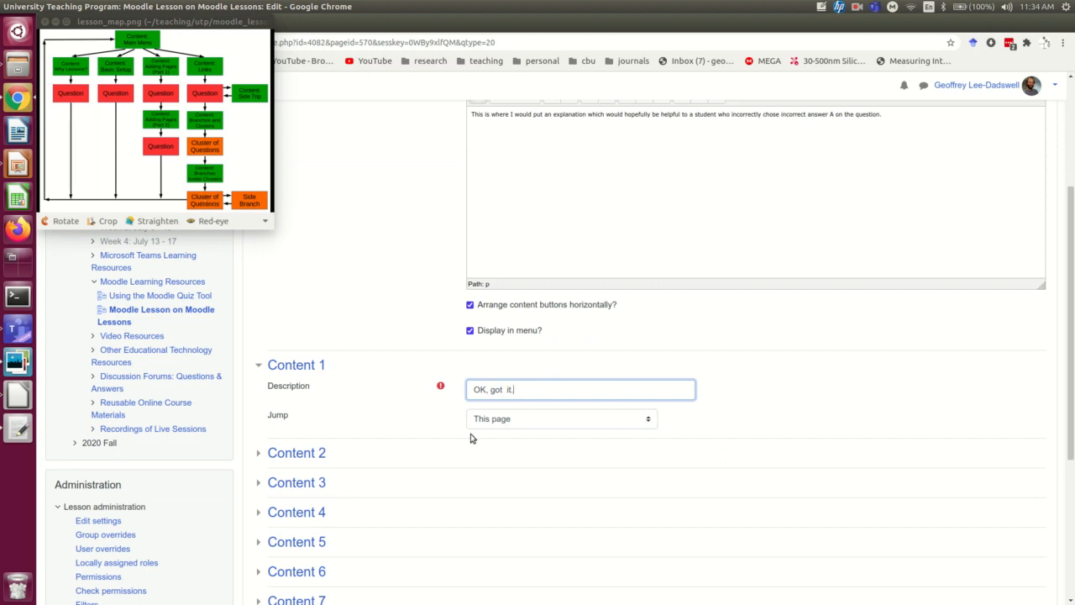
Make the page's button jump back to Cluster 4-3, title it 'Explanation A' and save it
{"action": "left_click", "coordinate": [561, 418]}
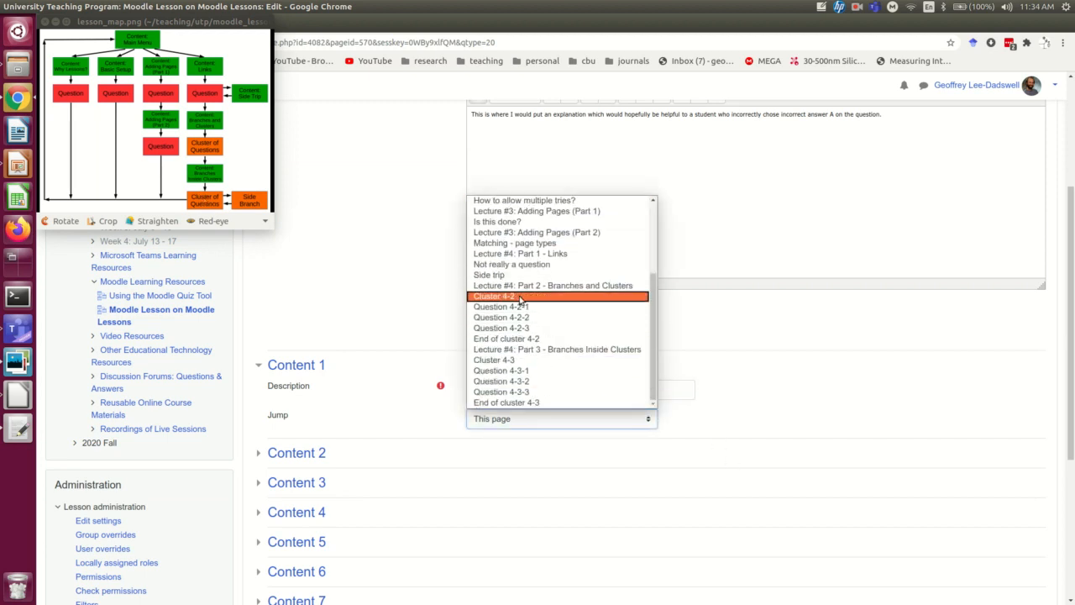
{"action": "mouse_move", "coordinate": [494, 359]}
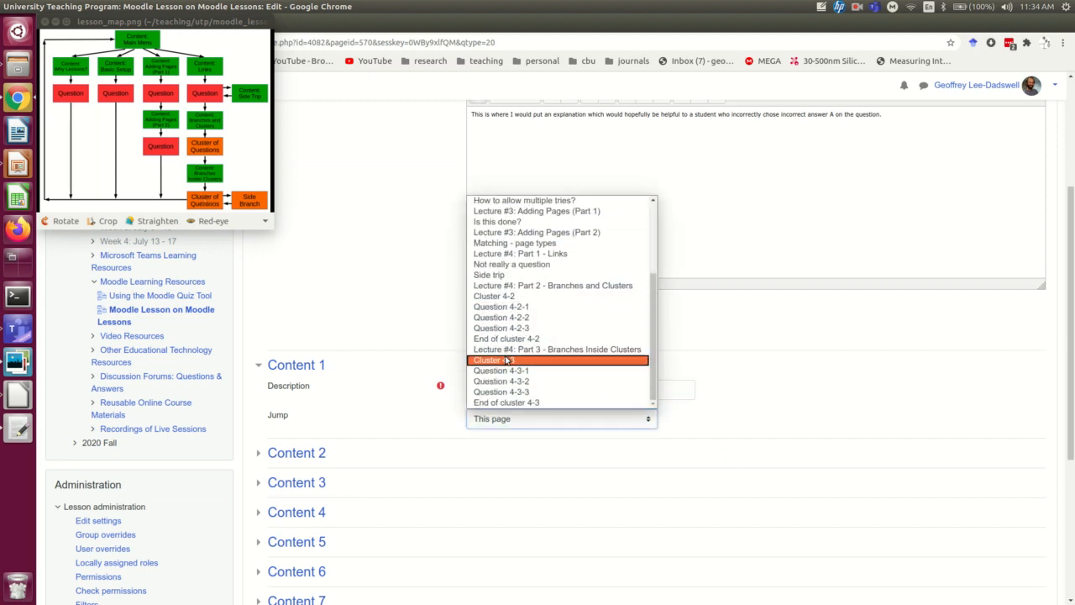
{"action": "left_click", "coordinate": [494, 359]}
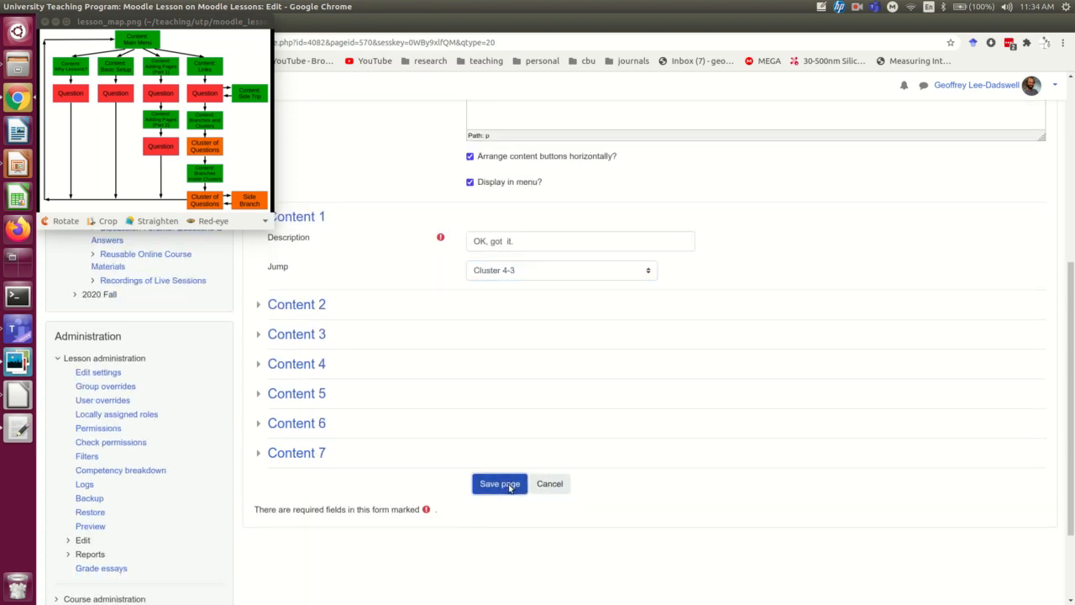
{"action": "left_click", "coordinate": [501, 484]}
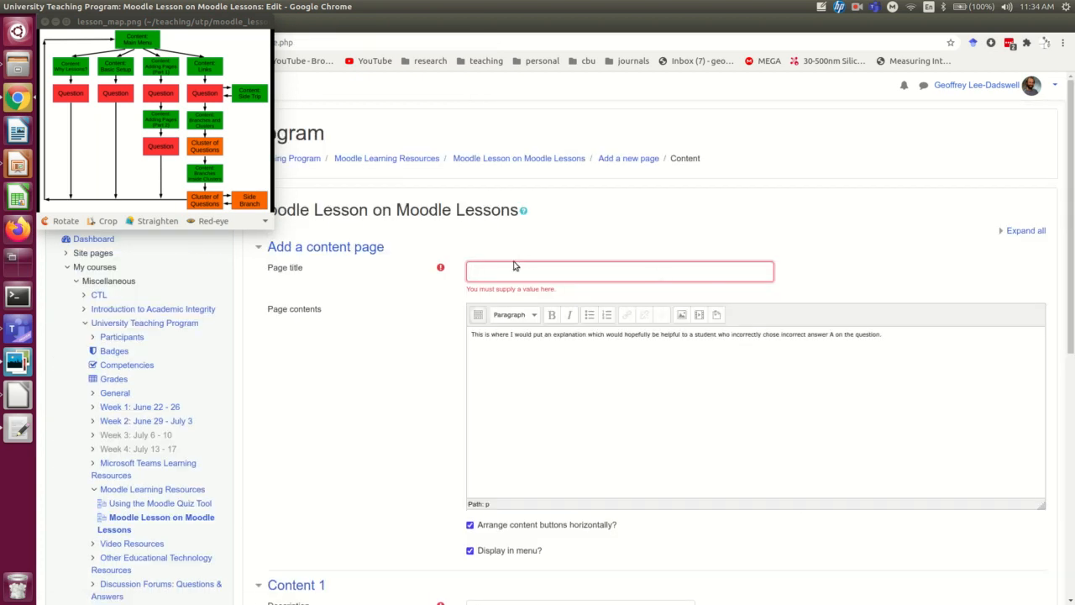
{"action": "type", "text": "Exp"}
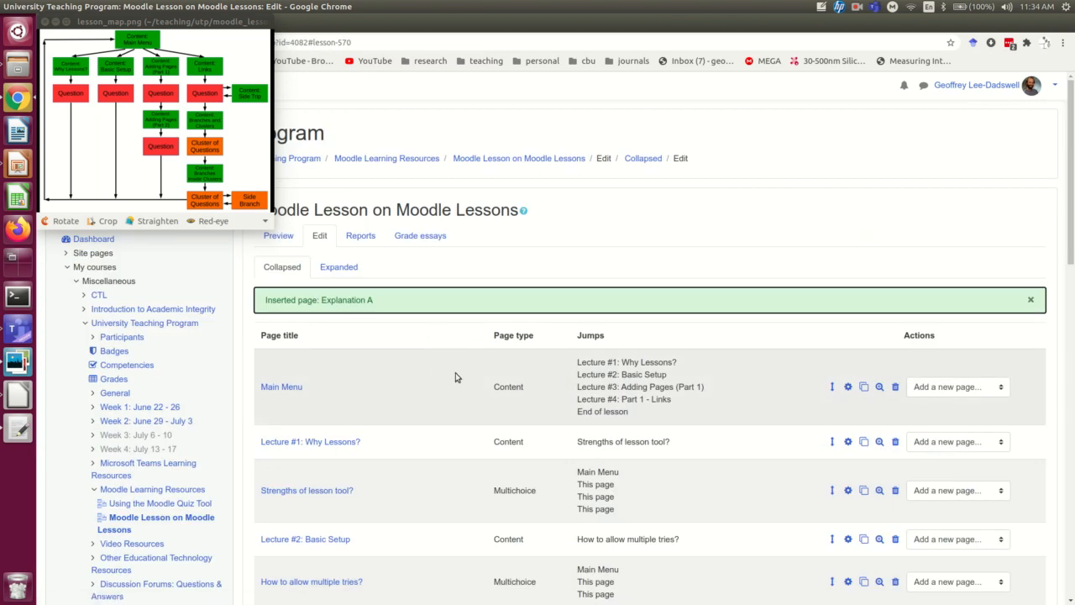
Edit Question 4-3-1 so its incorrect answers jump to Explanation A and Explanation B
{"action": "scroll", "scroll_direction": "down", "scroll_amount": 3}
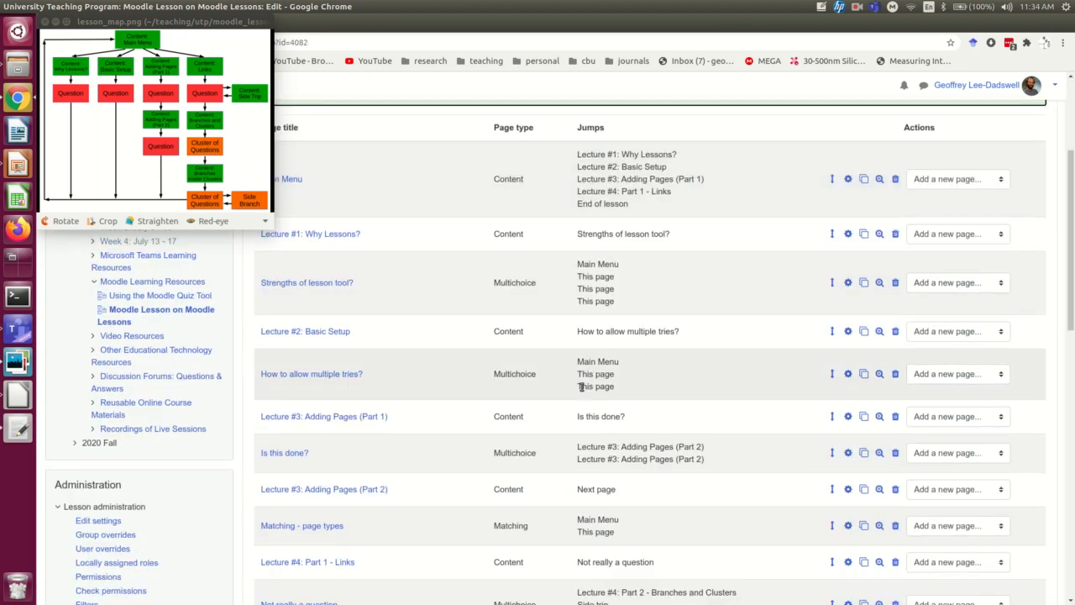
{"action": "scroll", "scroll_direction": "down", "scroll_amount": 3}
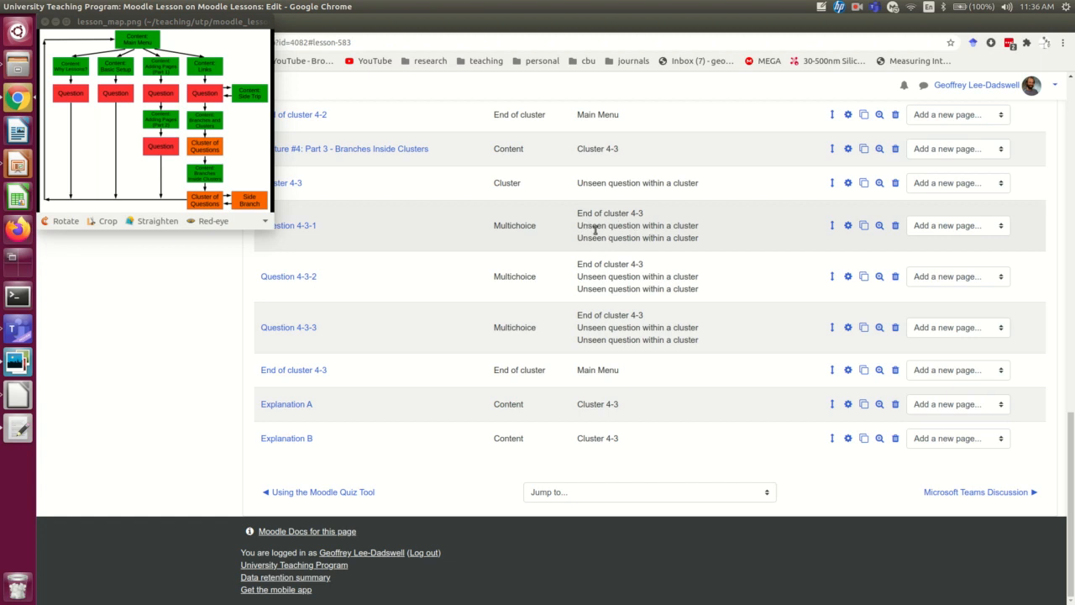
{"action": "mouse_move", "coordinate": [360, 453]}
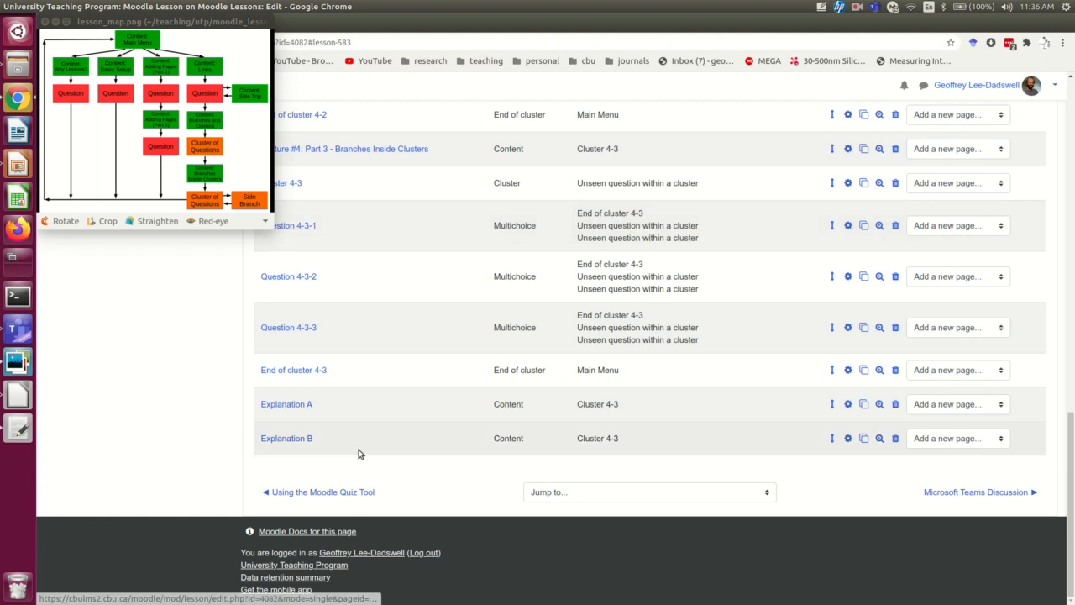
{"action": "left_click", "coordinate": [856, 6]}
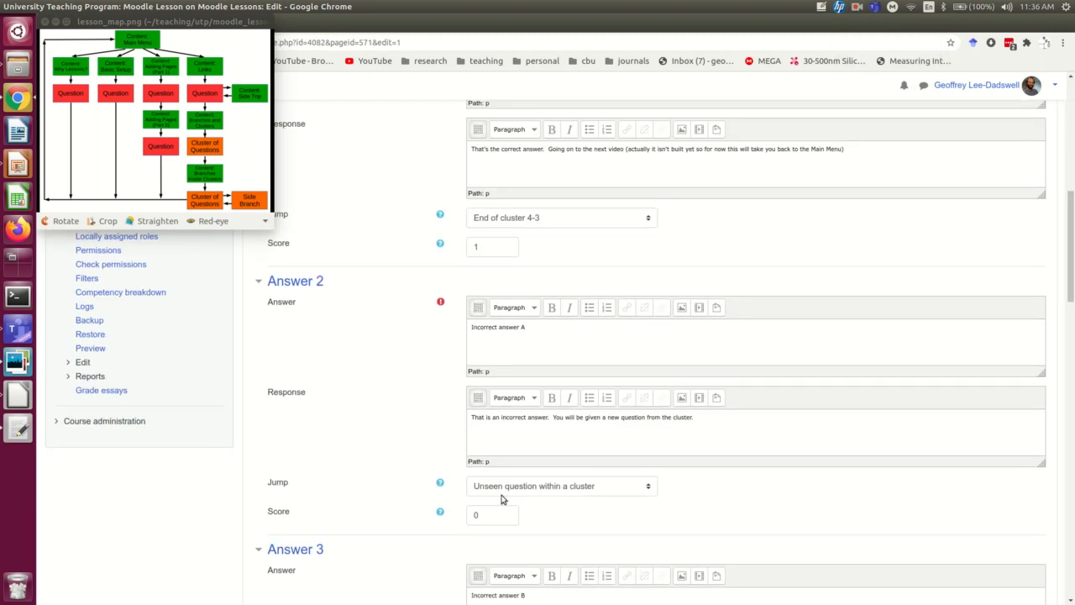
{"action": "scroll", "scroll_direction": "down", "scroll_amount": 3}
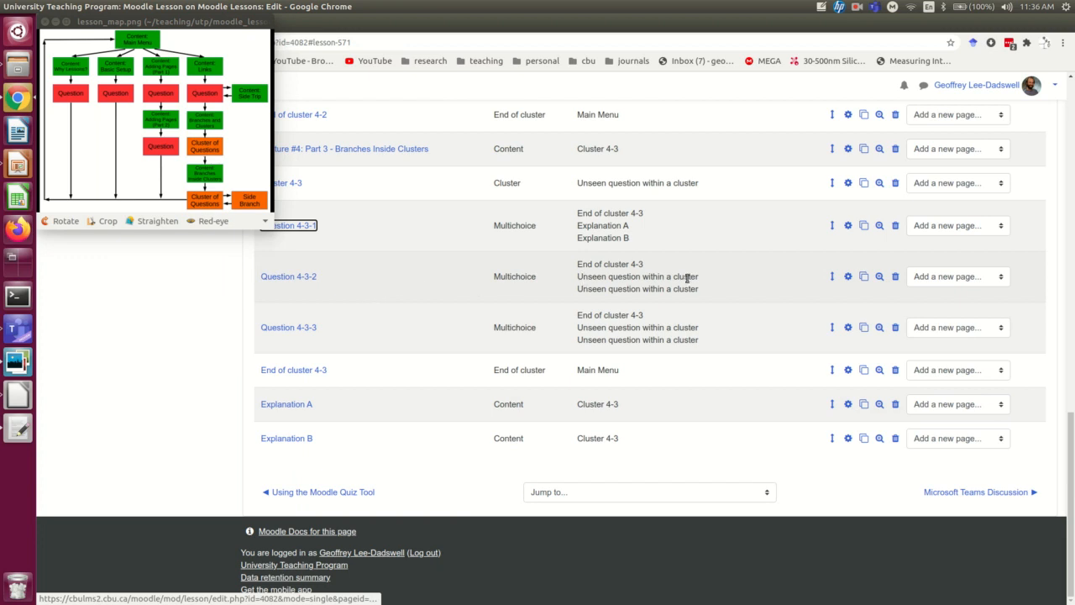
Edit Questions 4-3-2 and 4-3-3 so their incorrect answers jump to Explanations A and B
{"action": "left_click", "coordinate": [857, 6]}
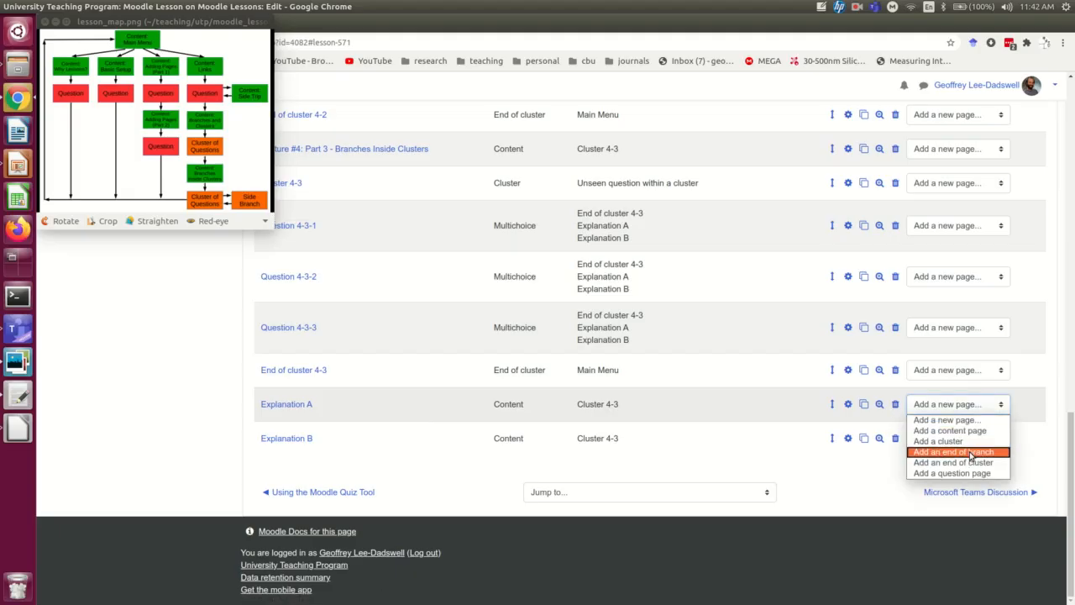
Add an end-of-branch page after Explanation A and another after Explanation B
{"action": "left_click", "coordinate": [954, 452]}
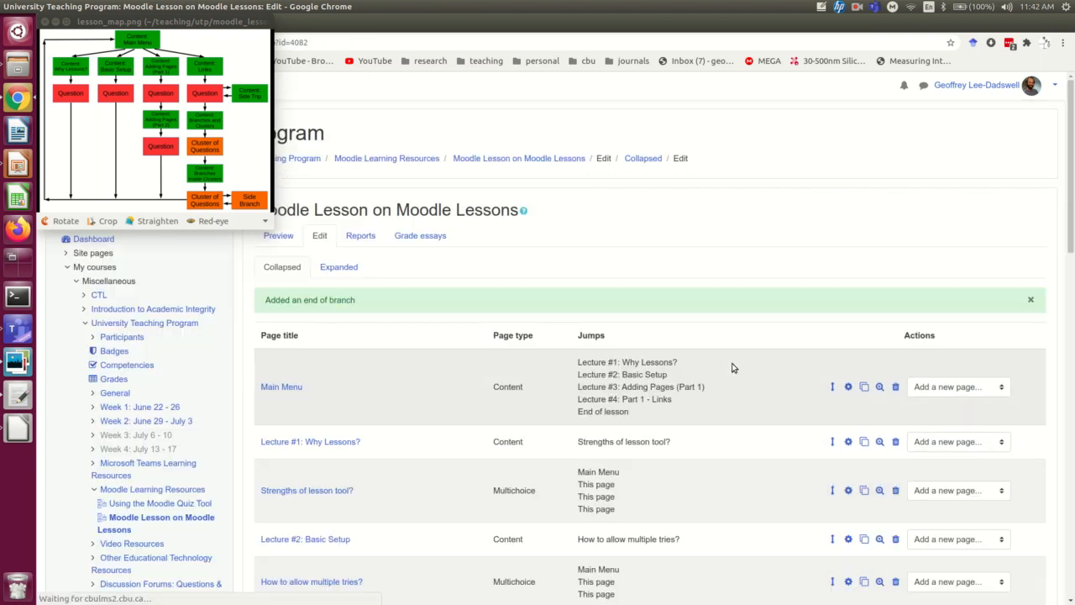
{"action": "scroll", "scroll_direction": "down", "scroll_amount": 3}
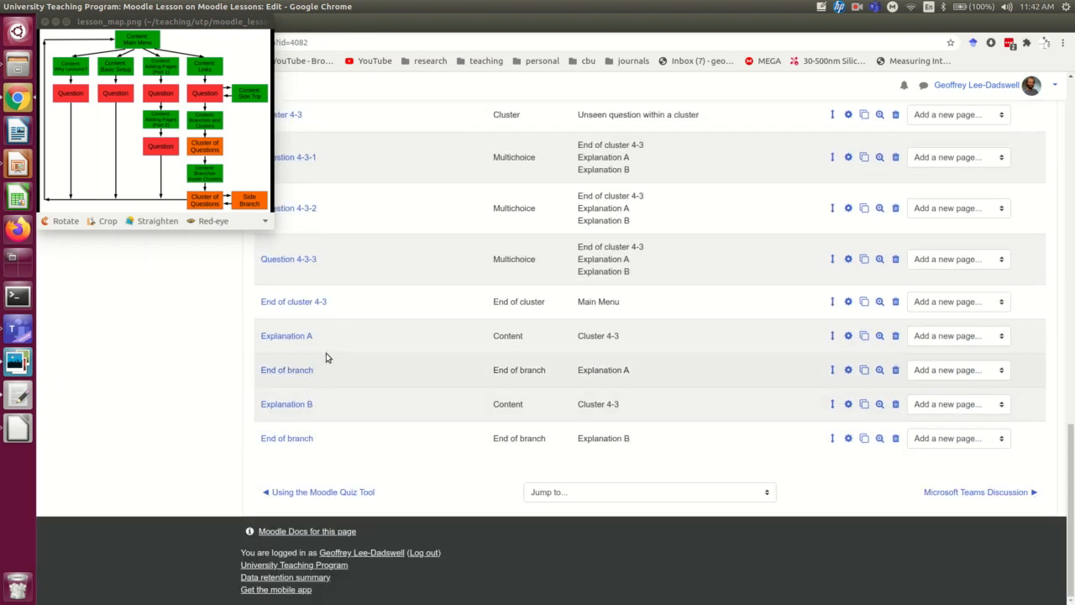
{"action": "mouse_move", "coordinate": [286, 371]}
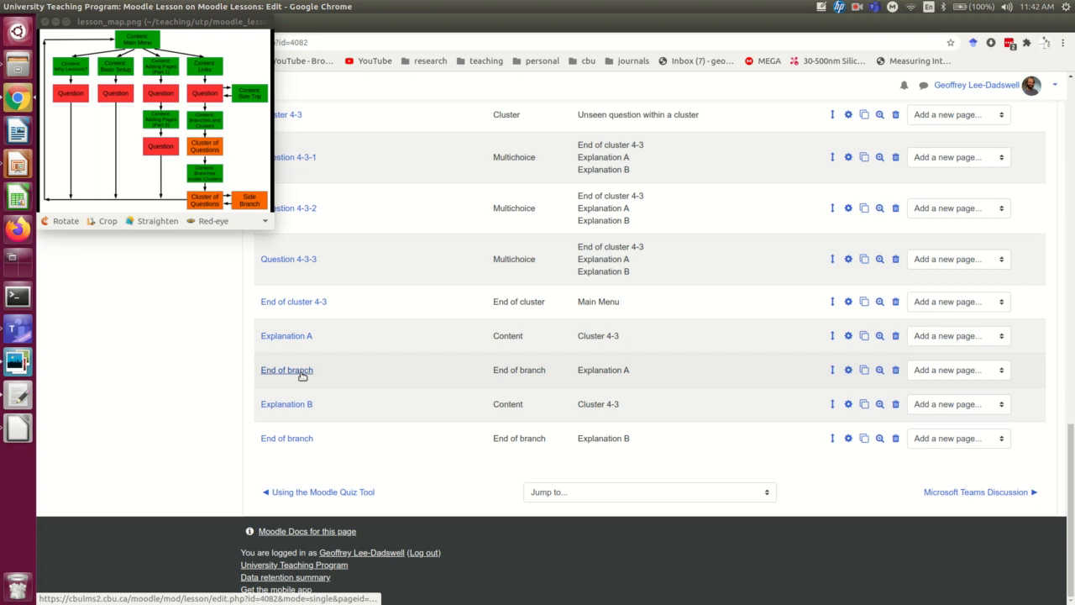
{"action": "mouse_move", "coordinate": [299, 343]}
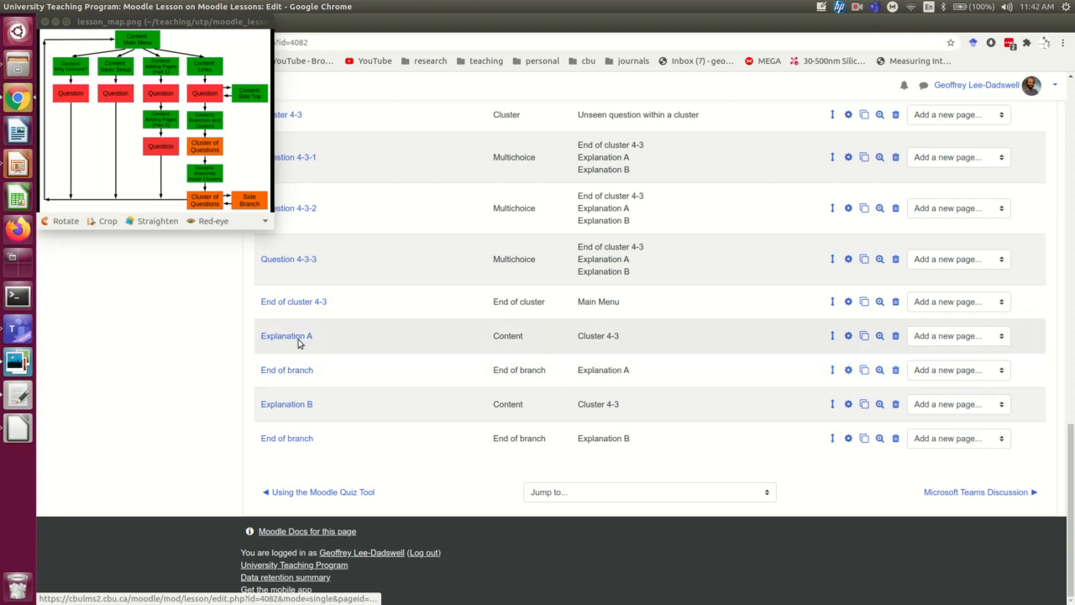
{"action": "mouse_move", "coordinate": [309, 336]}
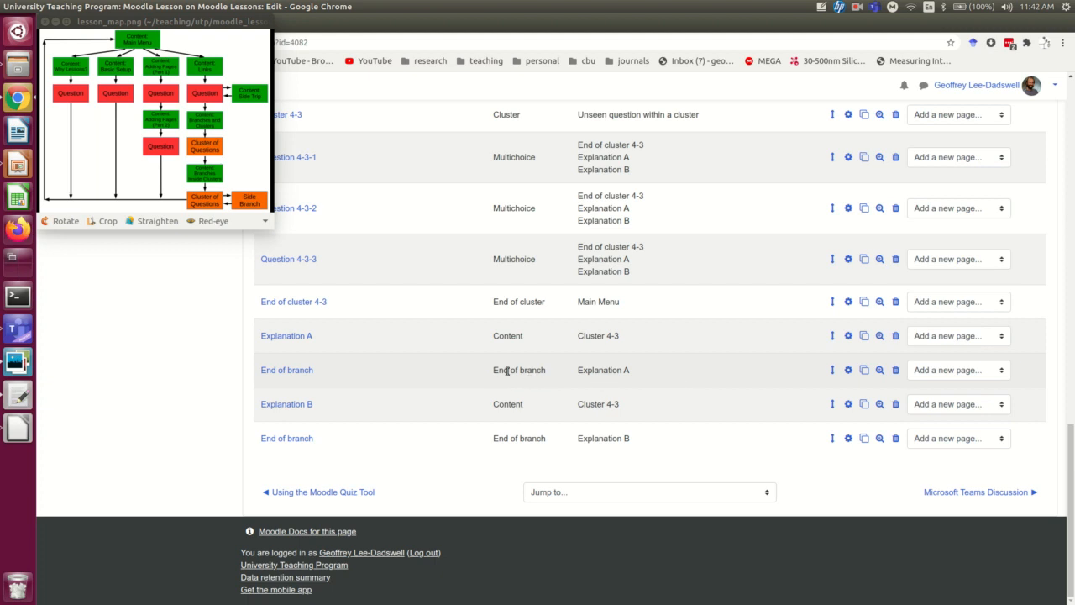
{"action": "mouse_move", "coordinate": [541, 477]}
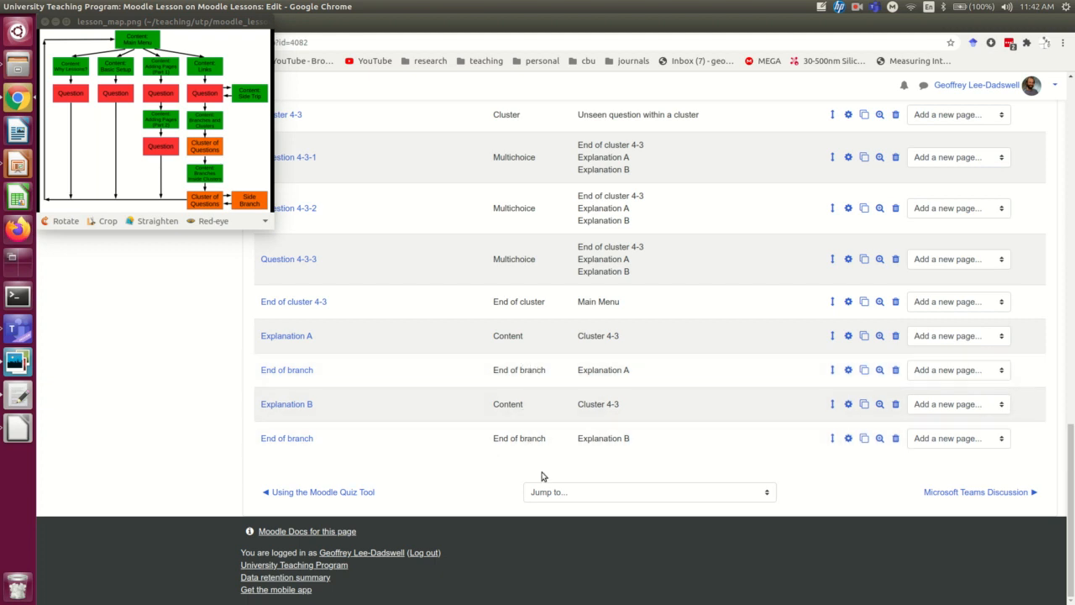
{"action": "mouse_move", "coordinate": [848, 369]}
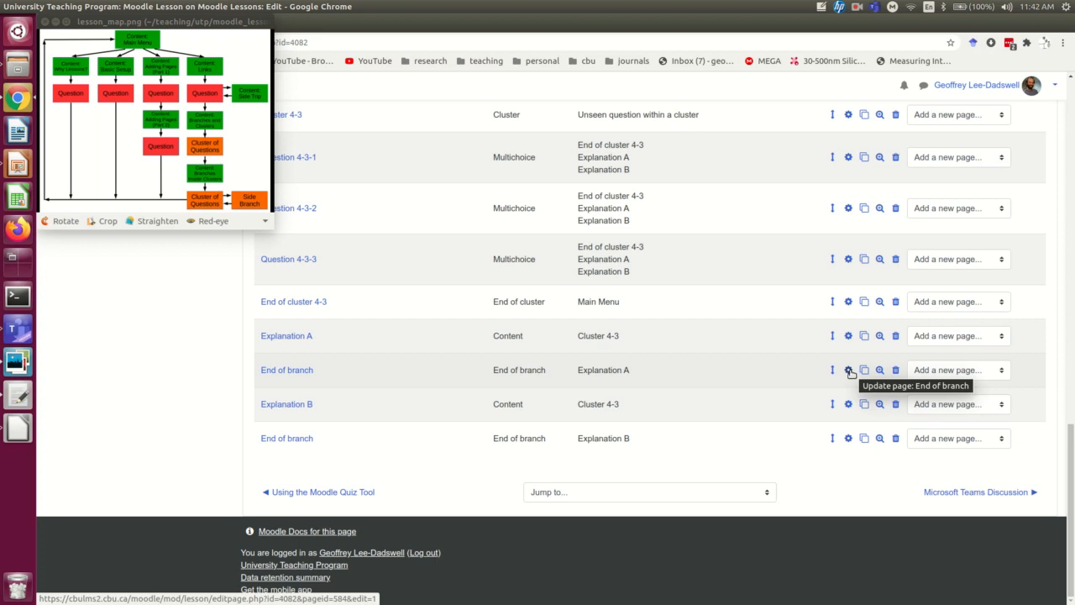
Rename the first page 'End of branch 4-3A', set its jump to Cluster 4-3, and save
{"action": "left_click", "coordinate": [847, 370]}
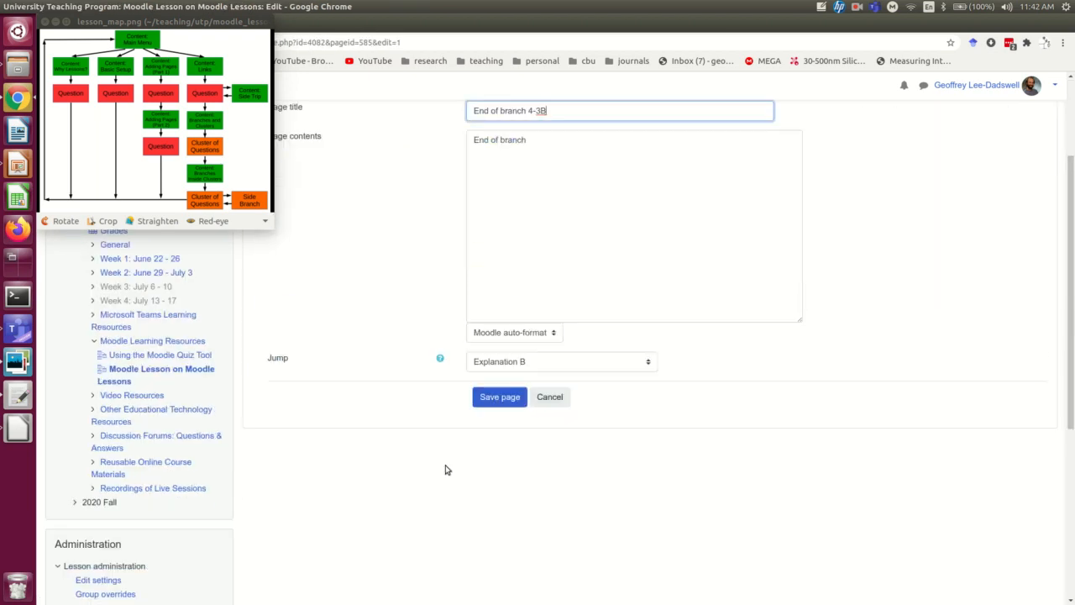
{"action": "left_click", "coordinate": [499, 397]}
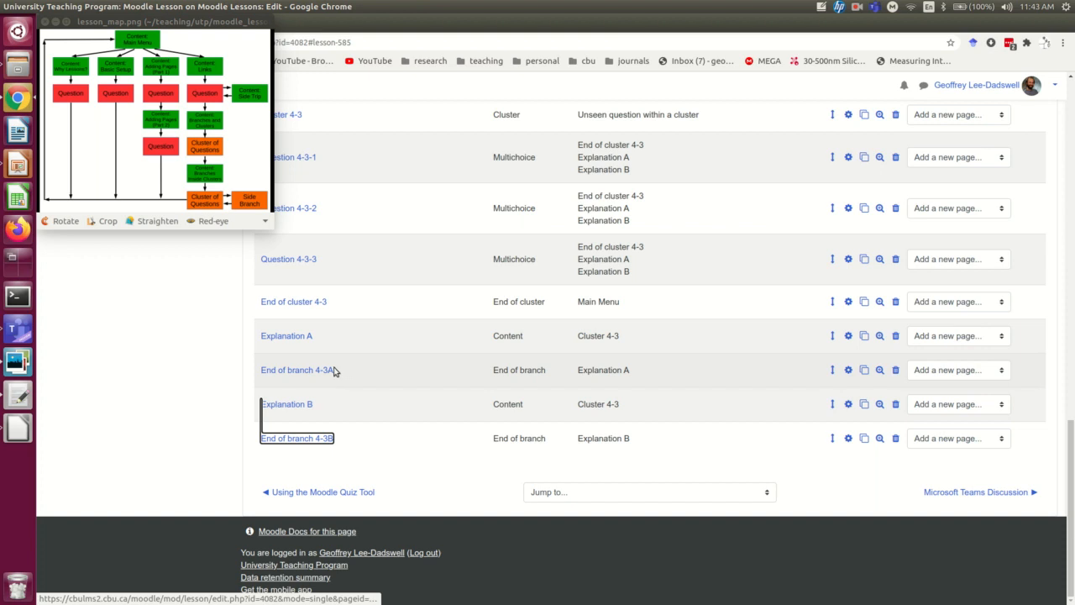
{"action": "scroll", "scroll_direction": "up", "scroll_amount": 3}
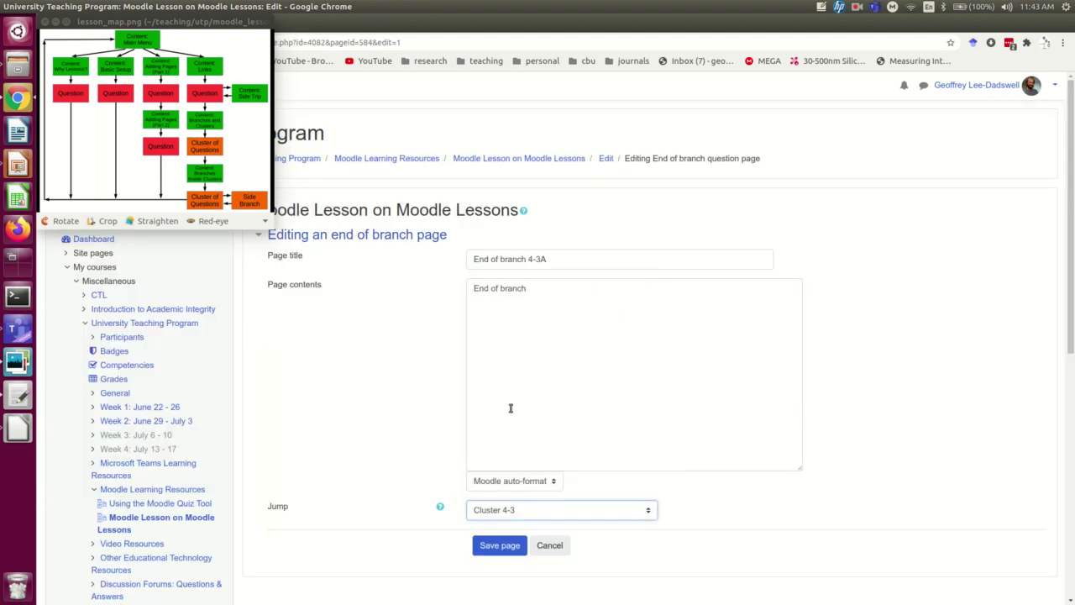
{"action": "left_click", "coordinate": [499, 544]}
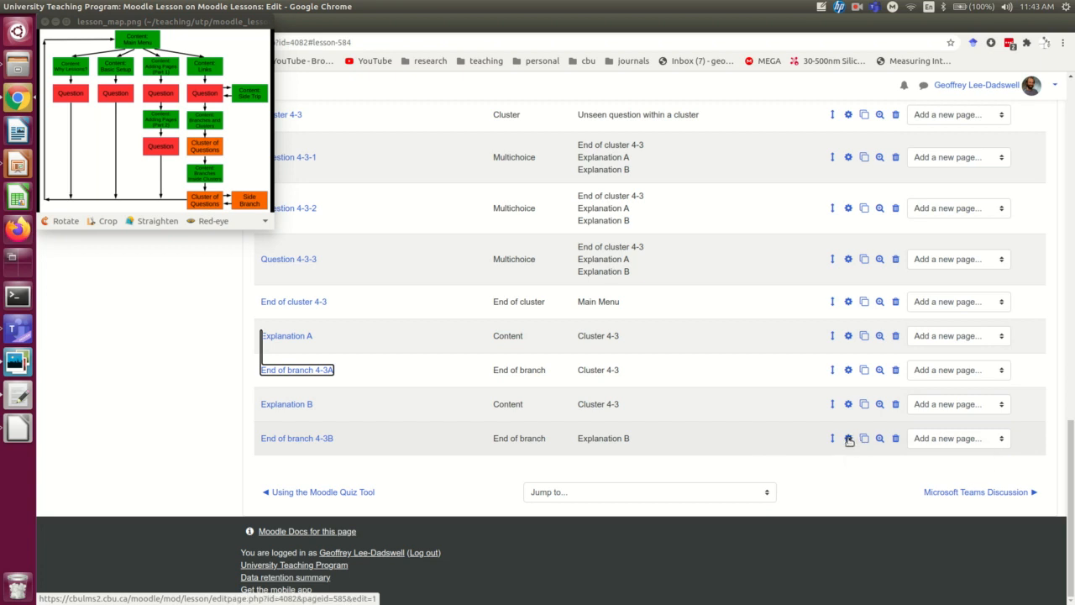
Edit End of branch 4-3B and set its jump back to Cluster 4-3
{"action": "left_click", "coordinate": [847, 436]}
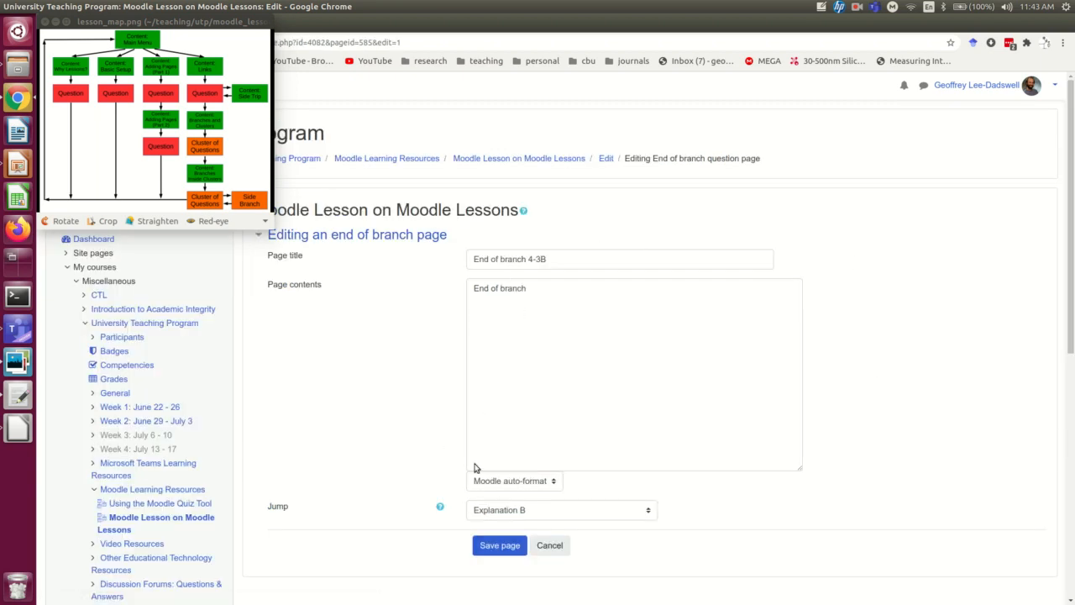
{"action": "left_click", "coordinate": [561, 511]}
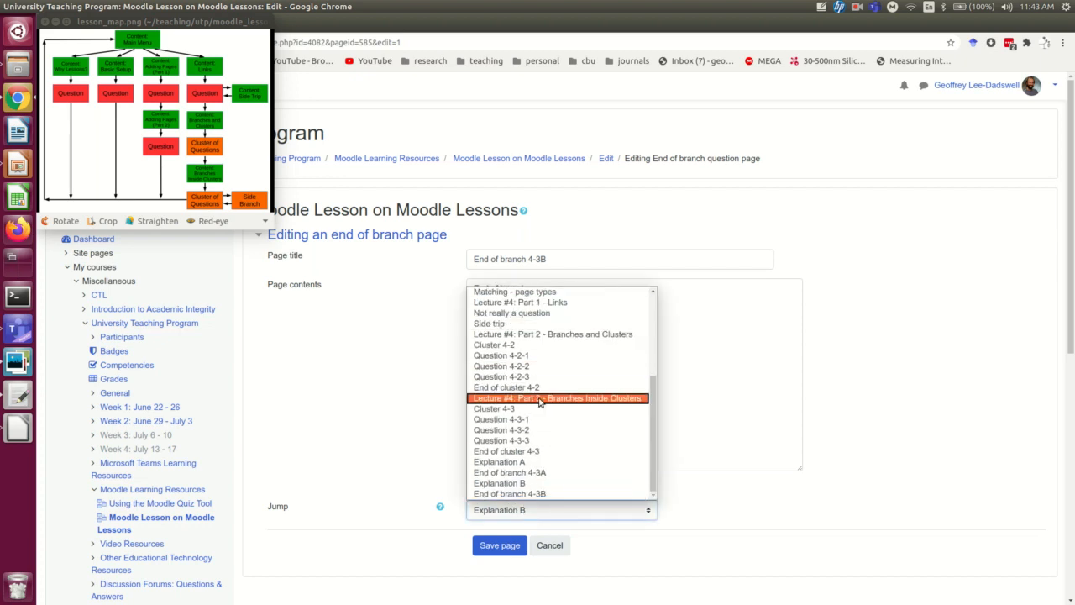
{"action": "mouse_move", "coordinate": [511, 472]}
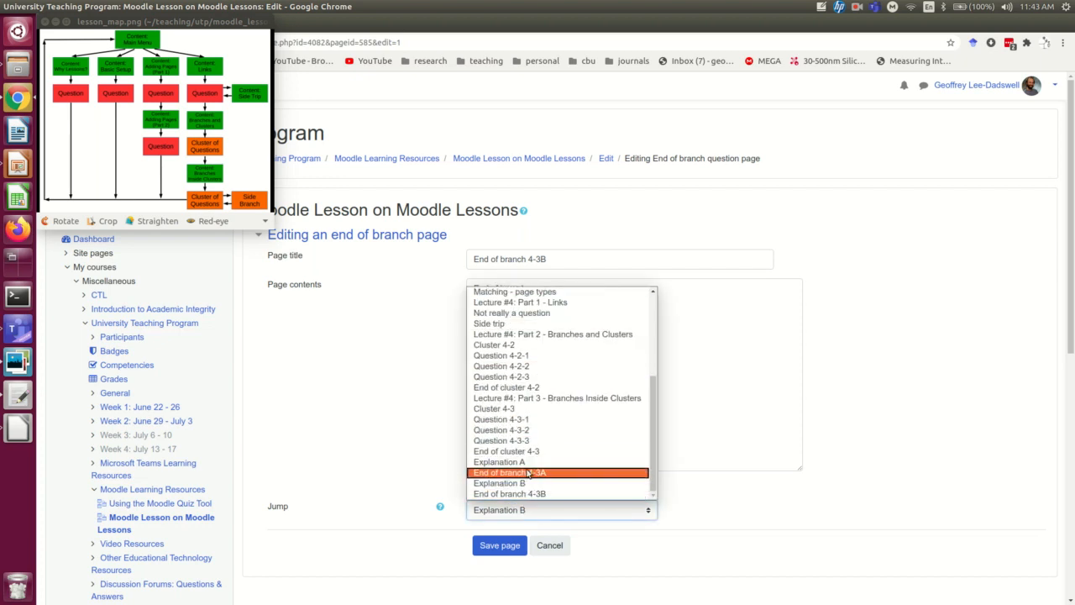
{"action": "left_click", "coordinate": [499, 544]}
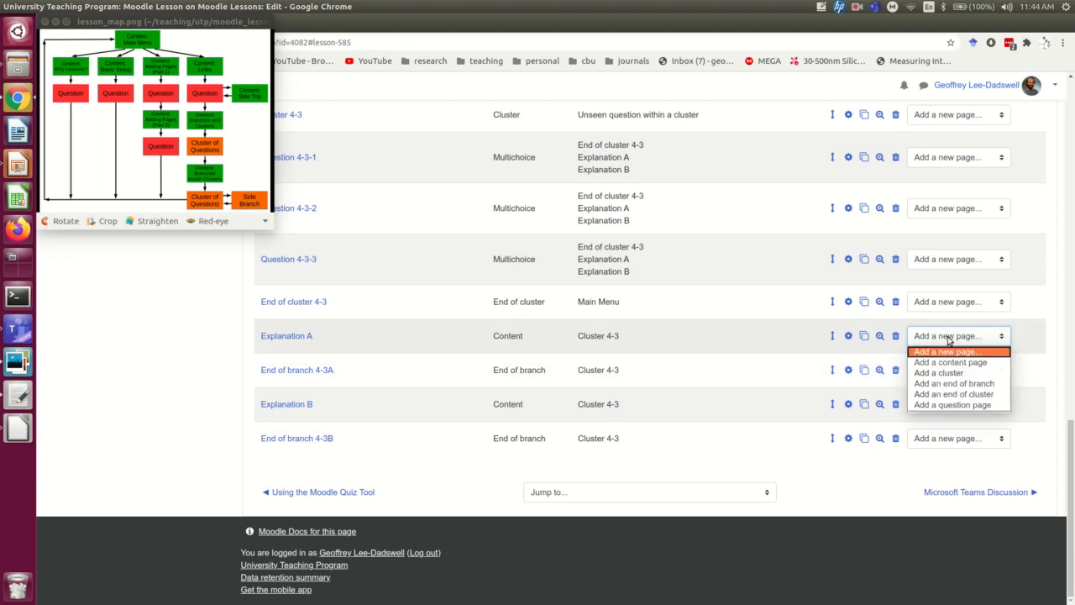
Add a question page after Explanation A and review its answer fields
{"action": "left_click", "coordinate": [950, 404]}
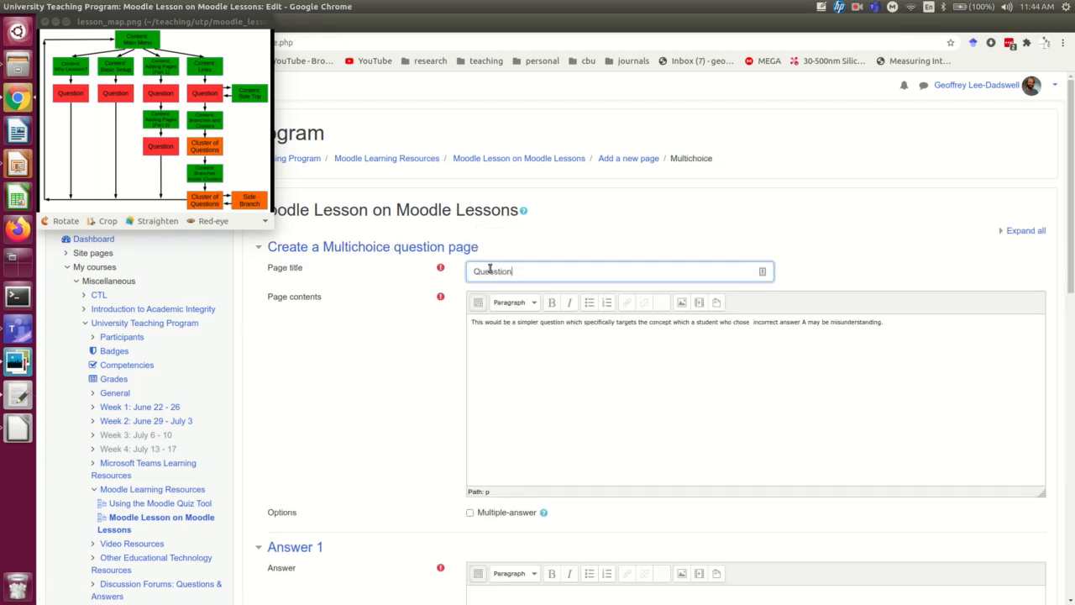
{"action": "scroll", "scroll_direction": "down", "scroll_amount": 3}
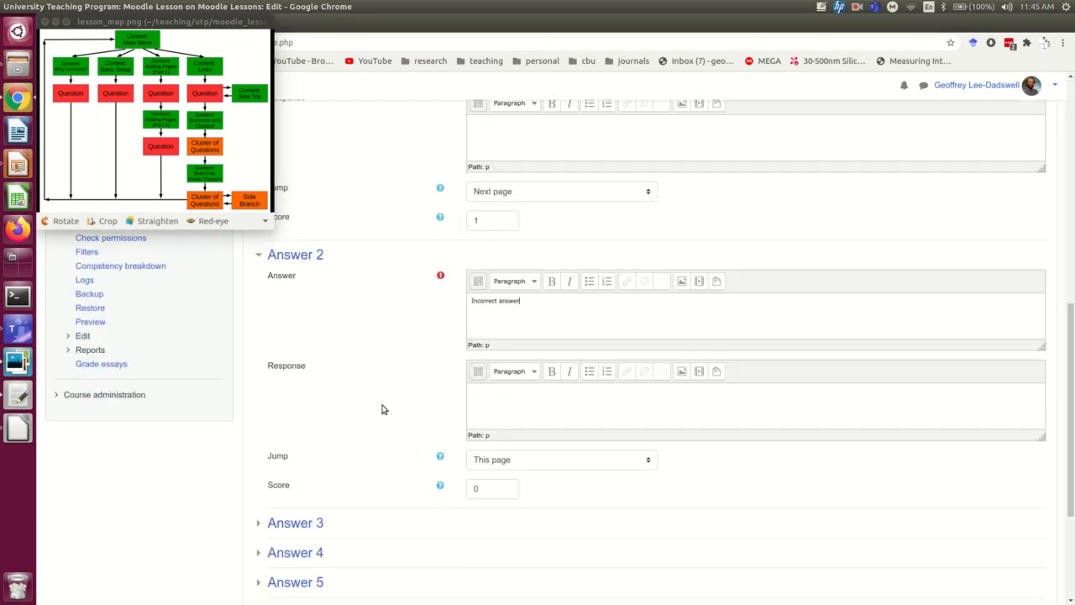
{"action": "scroll", "scroll_direction": "up", "scroll_amount": 3}
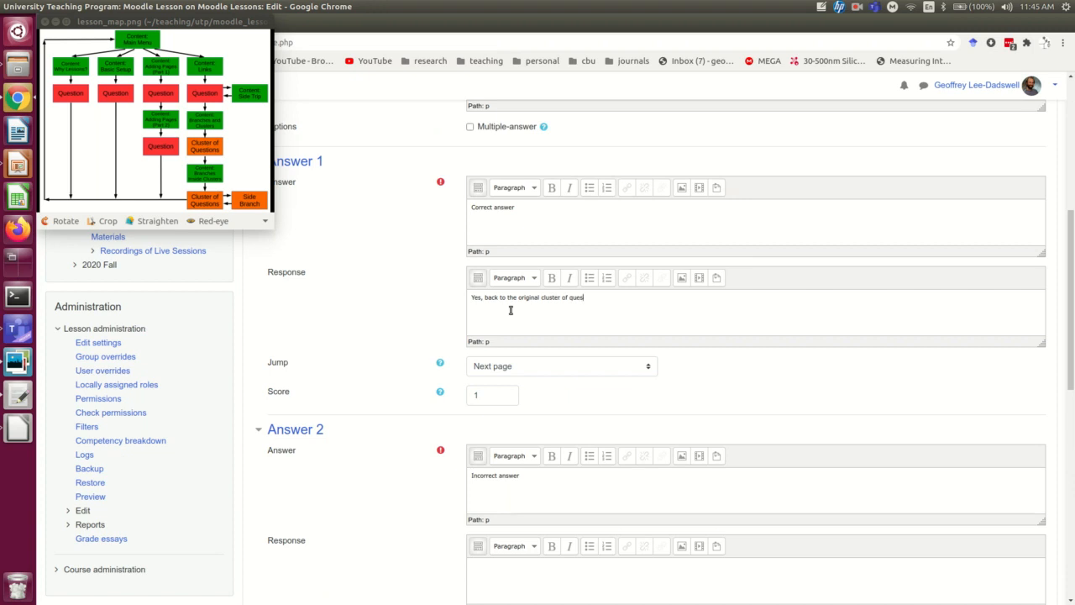
{"action": "scroll", "scroll_direction": "down", "scroll_amount": 3}
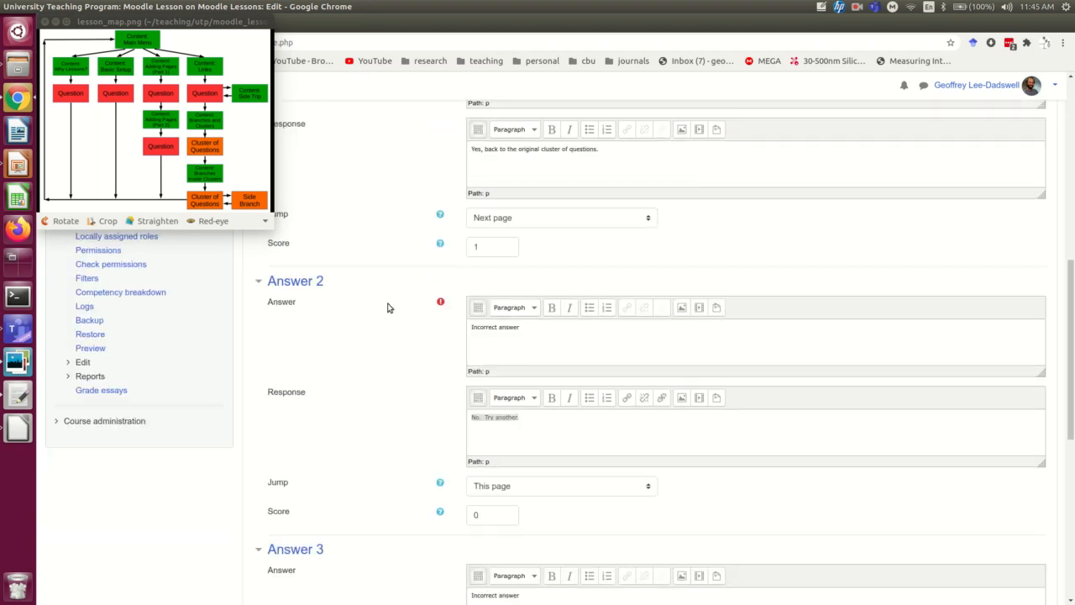
{"action": "scroll", "scroll_direction": "up", "scroll_amount": 3}
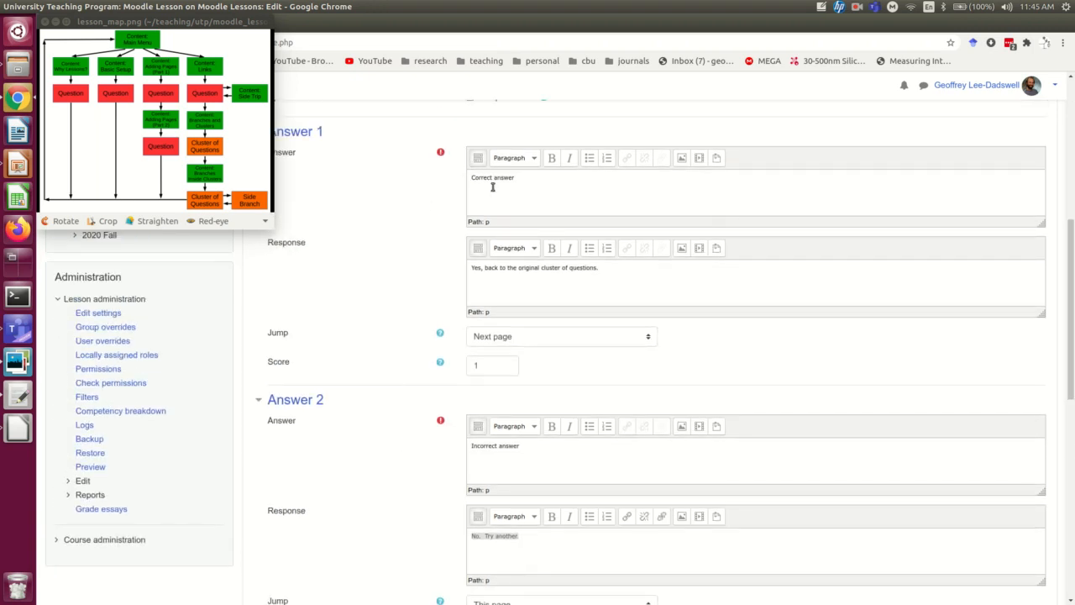
Set Answer 2's jump to Explanation A and Answer 3's jump to the other explanation page
{"action": "left_click", "coordinate": [561, 336]}
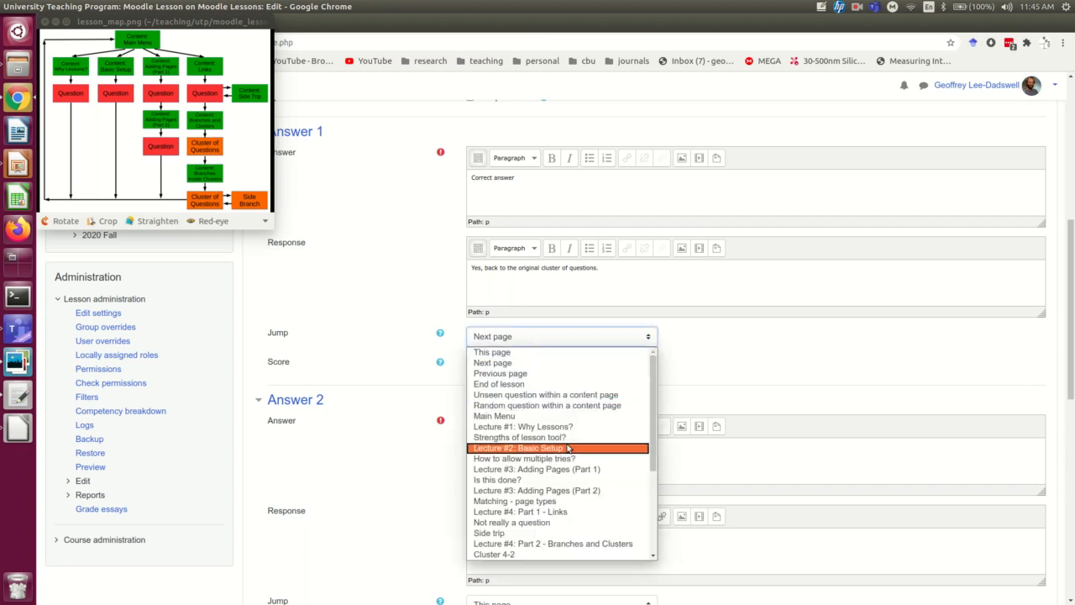
{"action": "scroll", "scroll_direction": "down", "scroll_amount": 3}
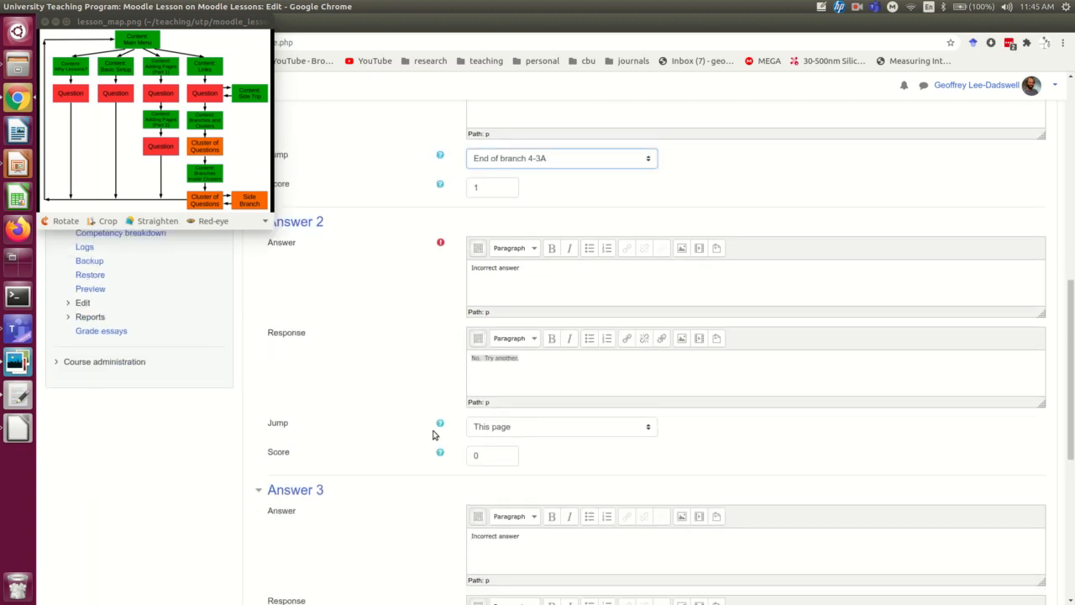
{"action": "left_click", "coordinate": [561, 427]}
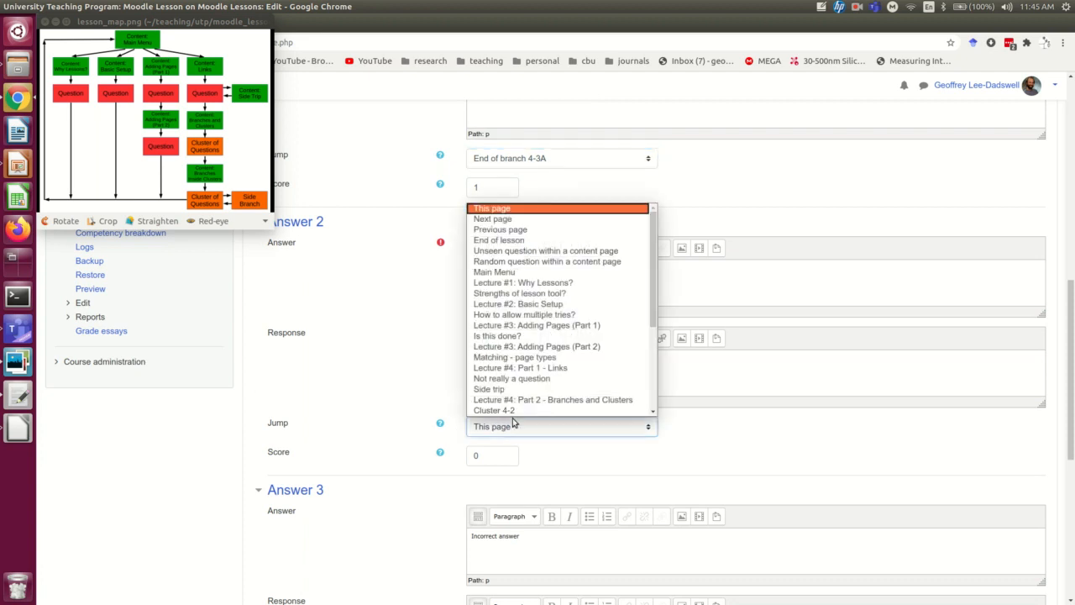
{"action": "scroll", "scroll_direction": "down", "scroll_amount": 3}
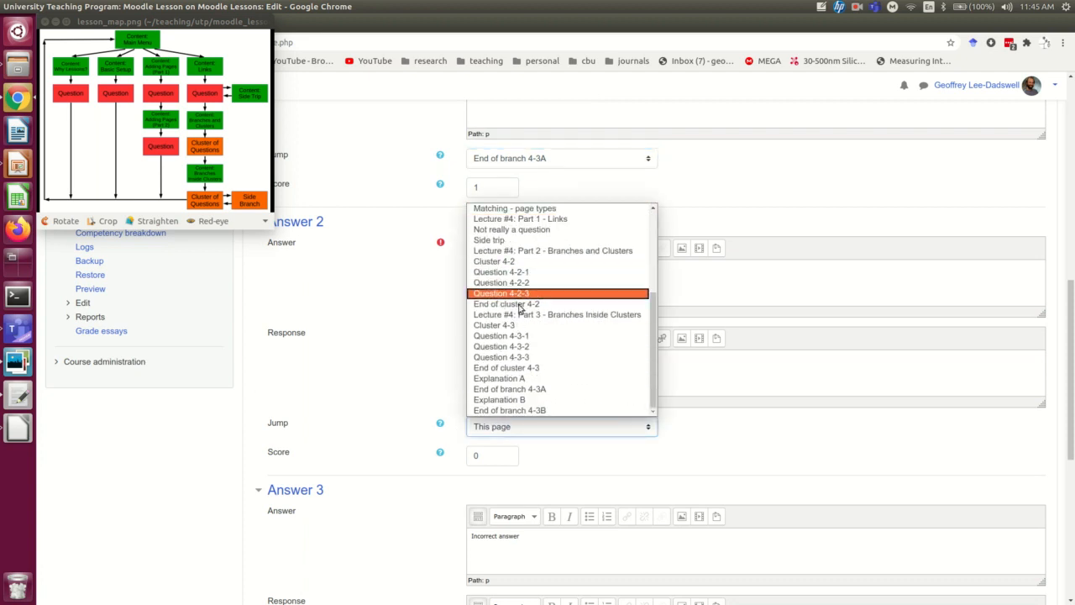
{"action": "left_click", "coordinate": [500, 378]}
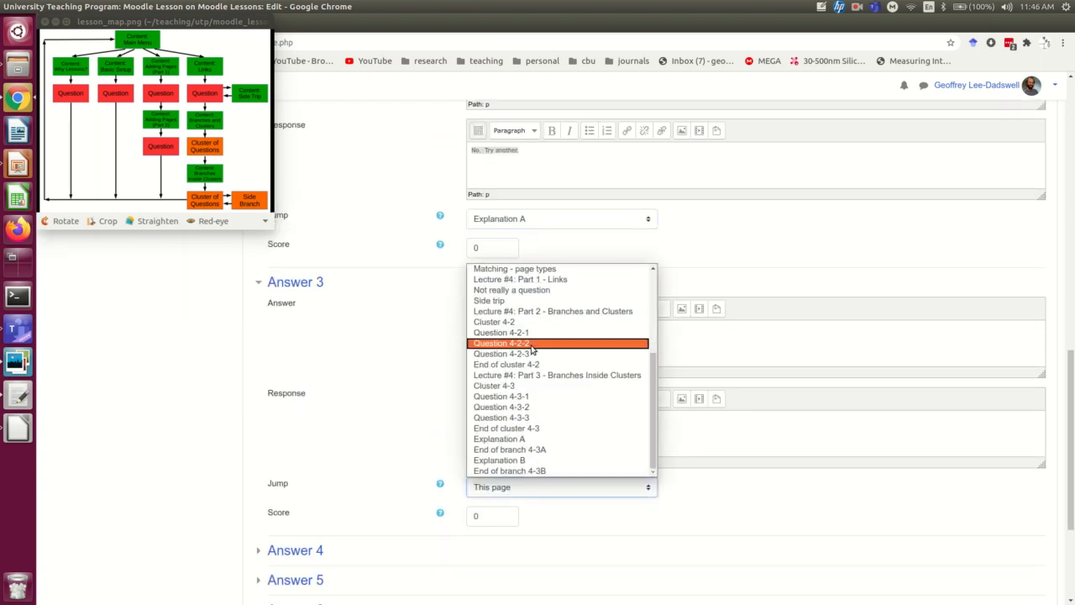
{"action": "left_click", "coordinate": [517, 343]}
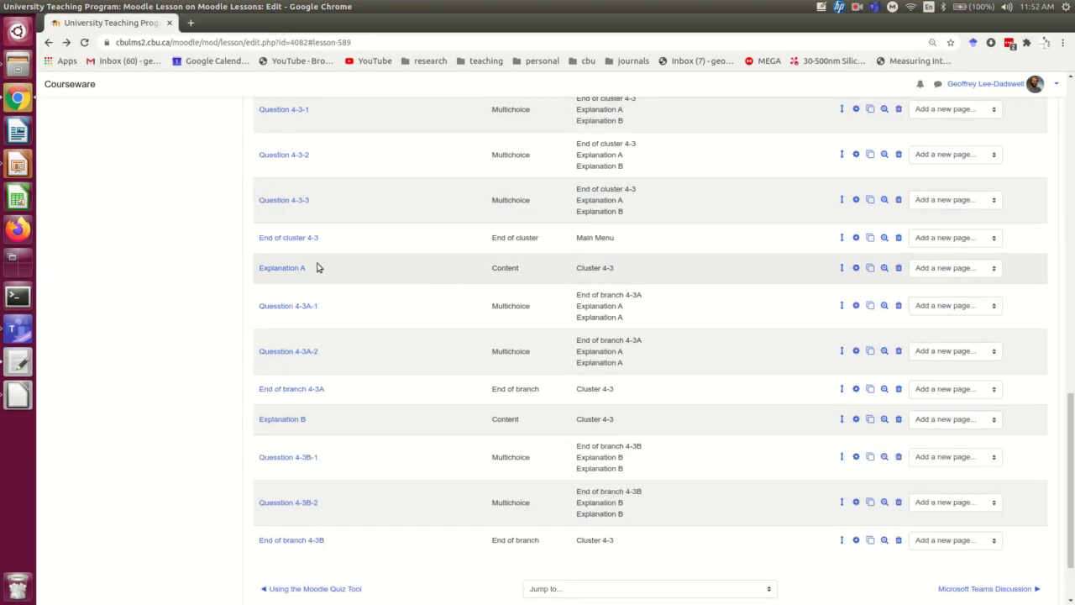
Locate Explanation A in the lesson's page list and edit it
{"action": "scroll", "scroll_direction": "up", "scroll_amount": 3}
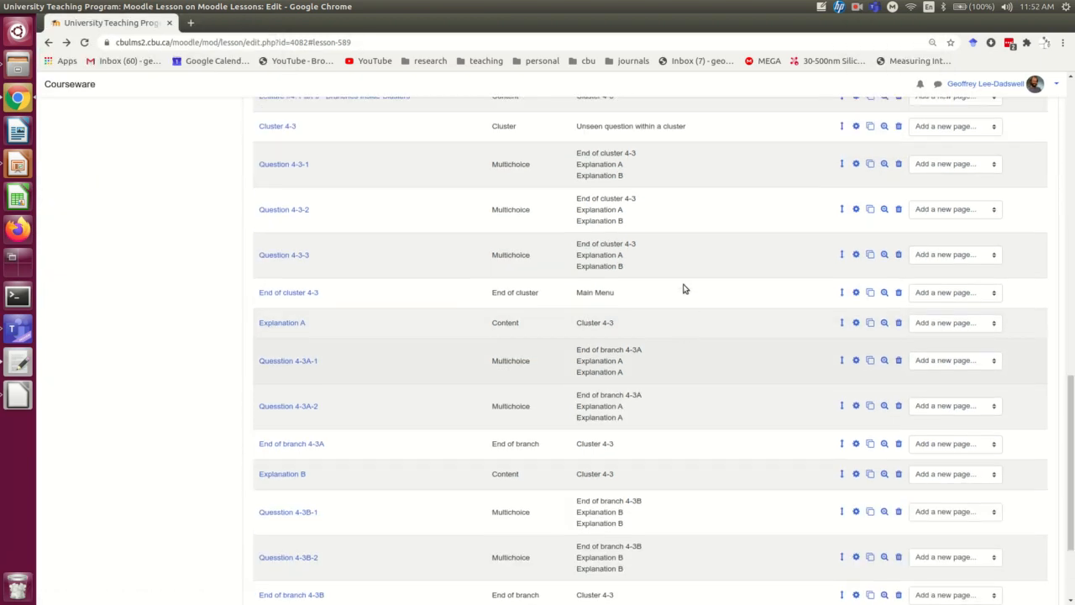
{"action": "scroll", "scroll_direction": "up", "scroll_amount": 3}
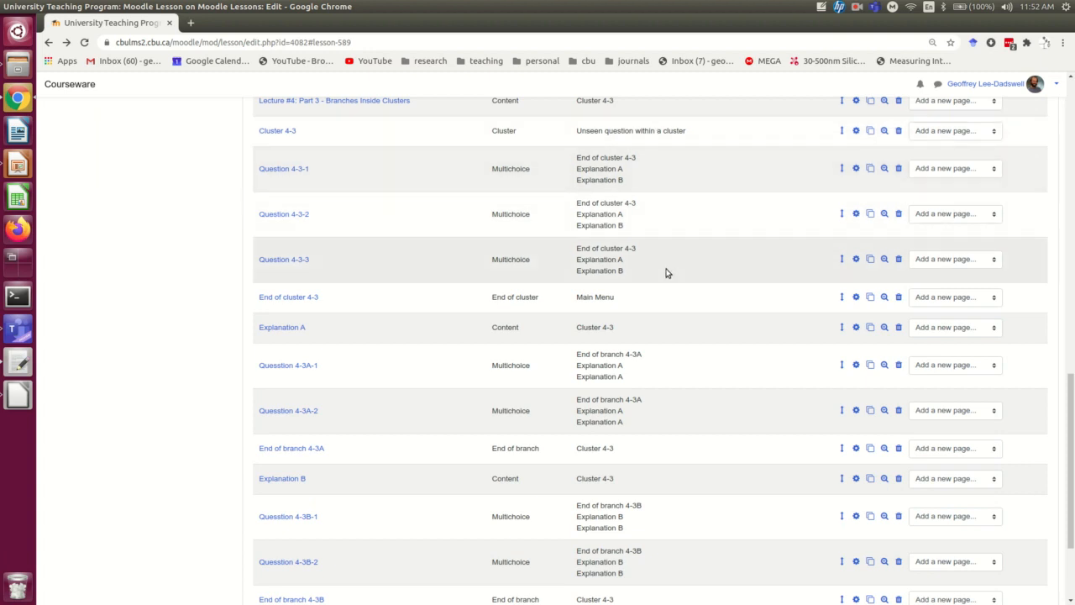
{"action": "scroll", "scroll_direction": "down", "scroll_amount": 3}
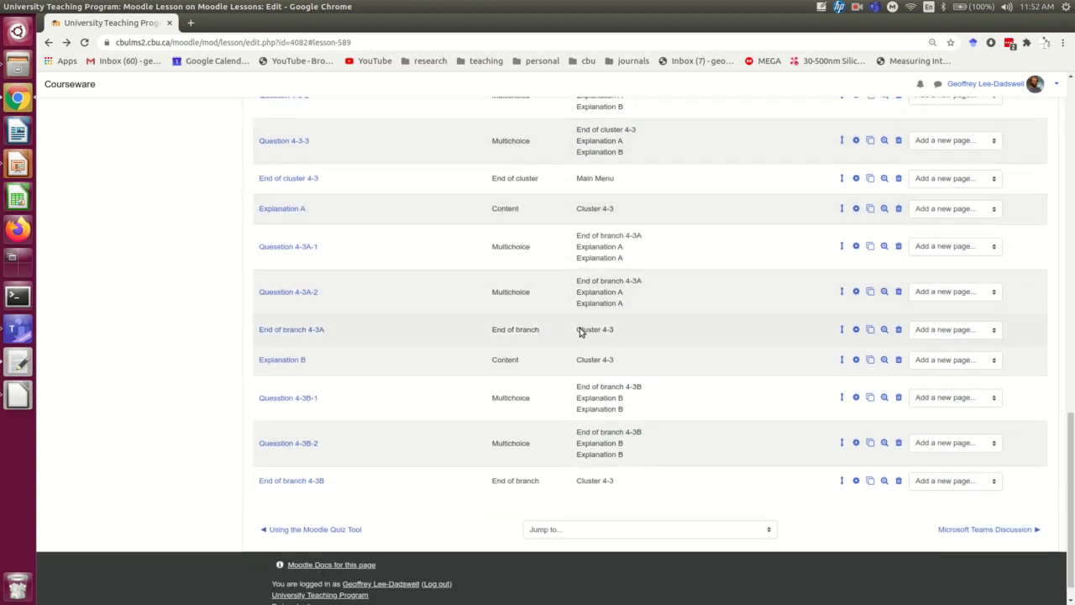
{"action": "mouse_move", "coordinate": [593, 232]}
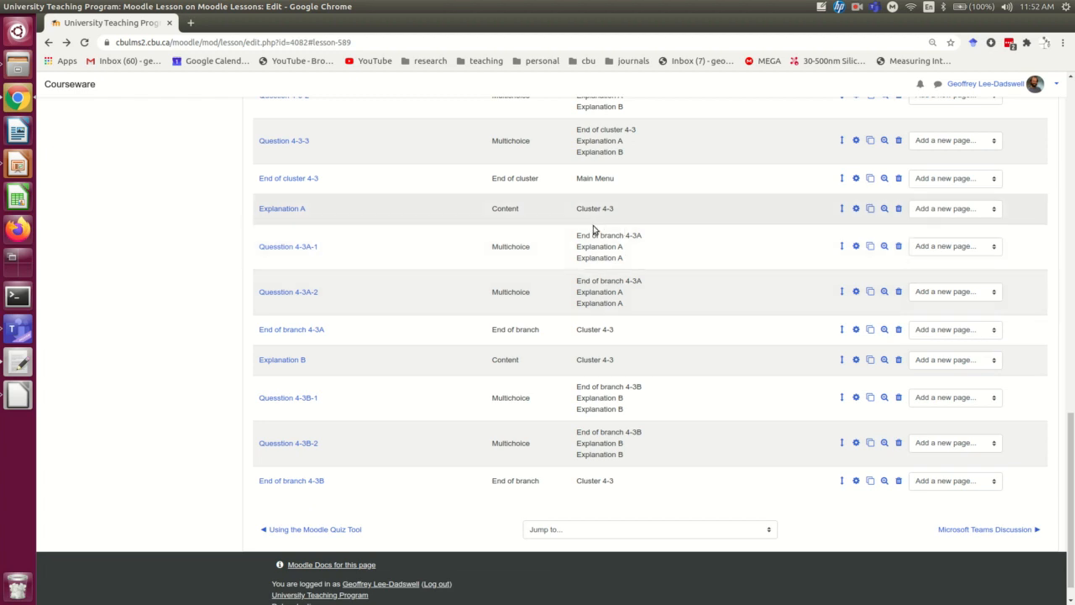
{"action": "left_click", "coordinate": [857, 208]}
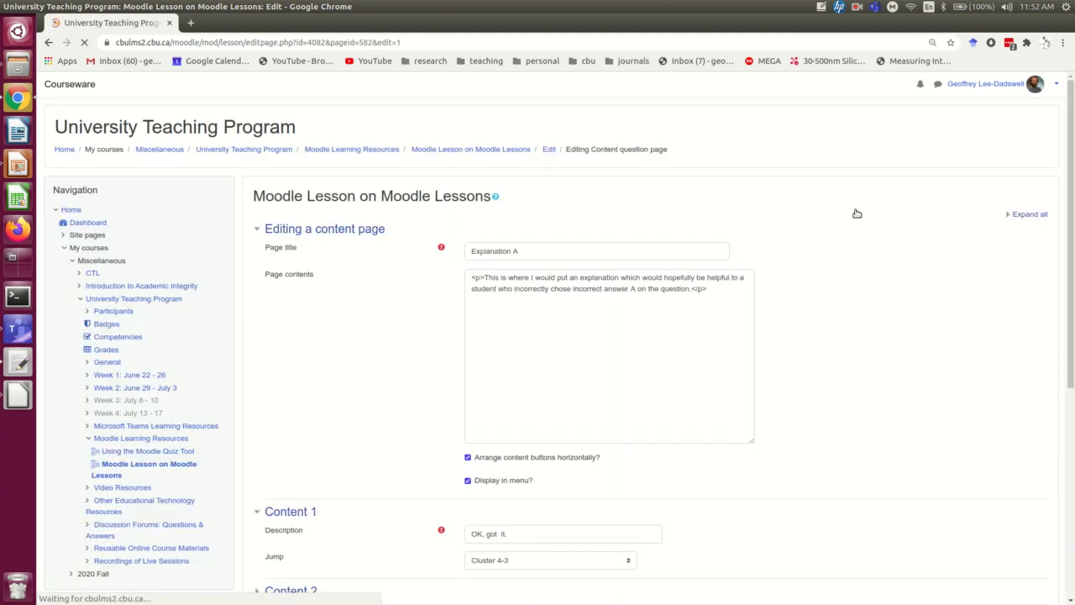
Set Explanation A's Content 1 jump to 'Unseen question within a content page' and save
{"action": "scroll", "scroll_direction": "down", "scroll_amount": 3}
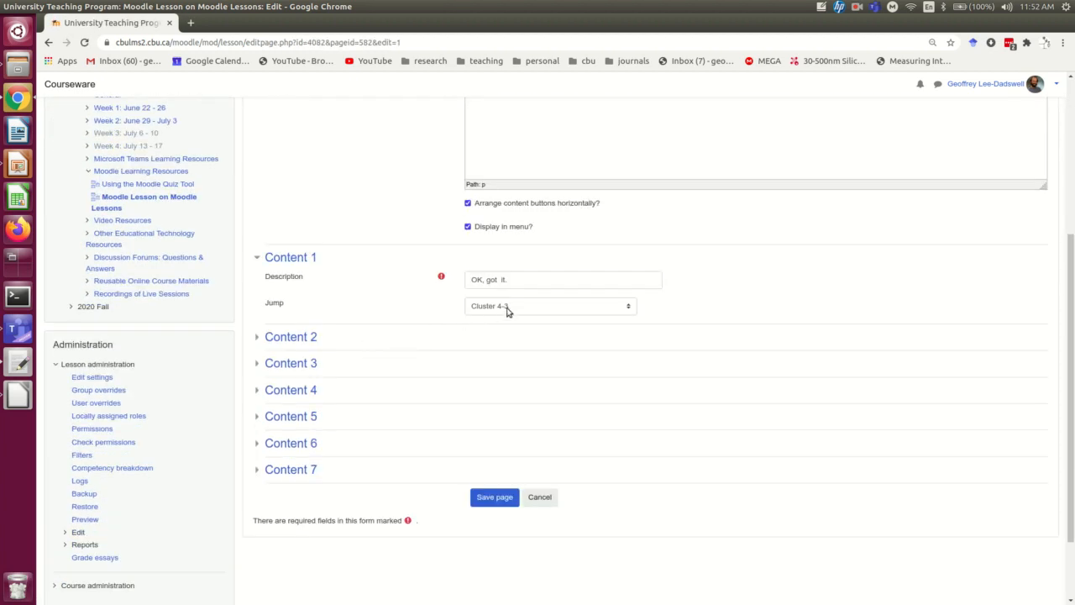
{"action": "left_click", "coordinate": [548, 306]}
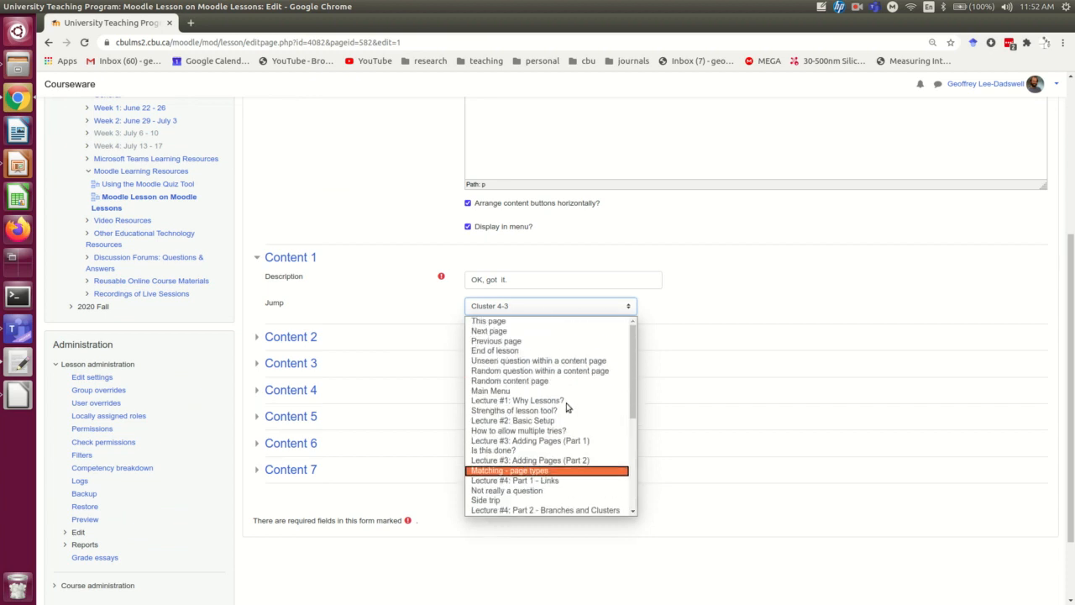
{"action": "mouse_move", "coordinate": [524, 360]}
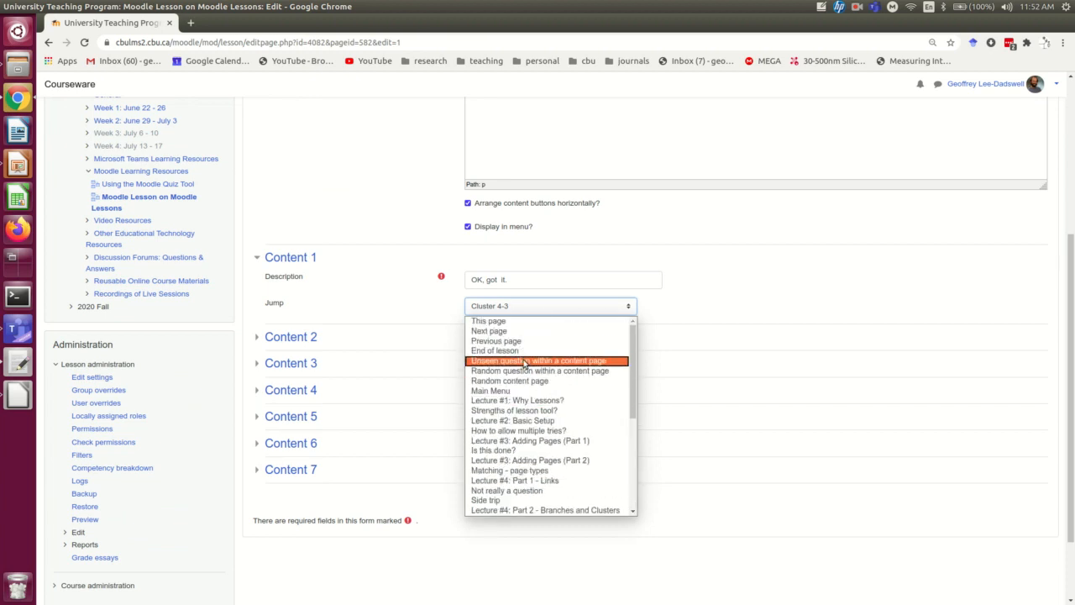
{"action": "left_click", "coordinate": [541, 360]}
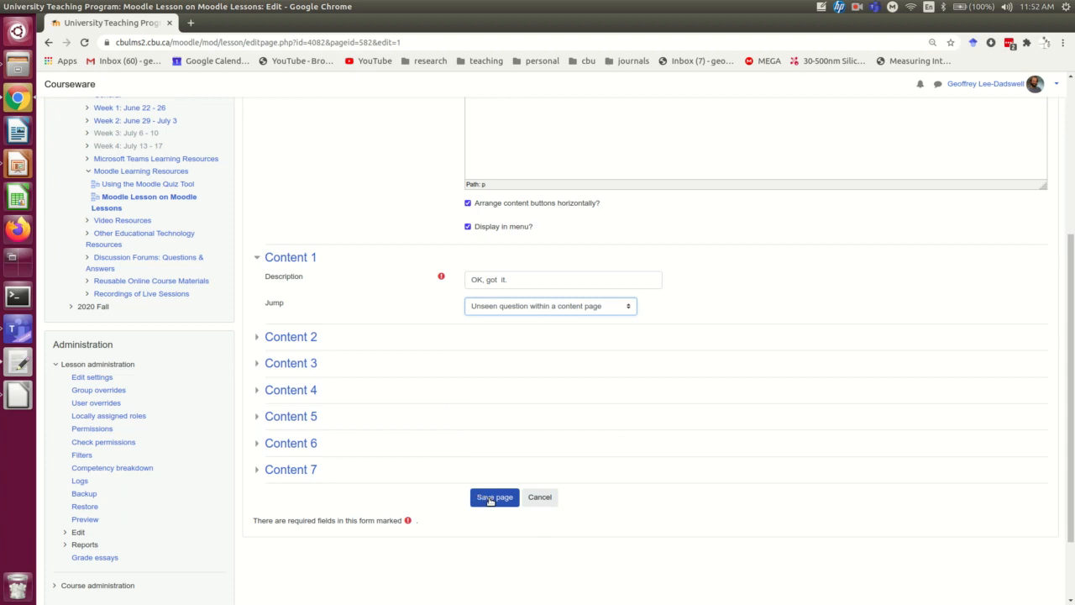
{"action": "left_click", "coordinate": [494, 497]}
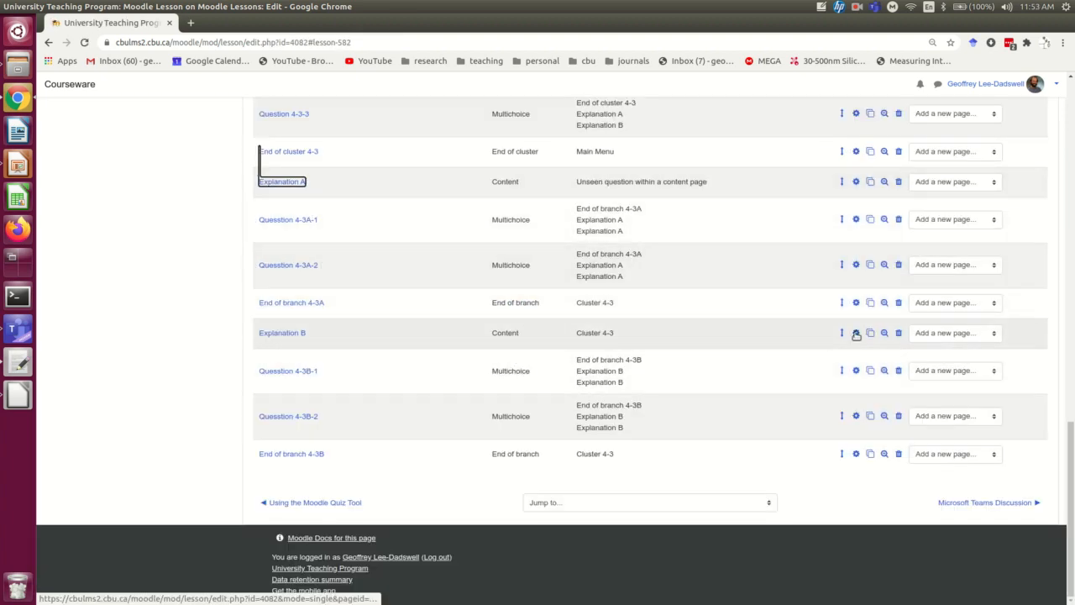
Set Explanation B's Content 1 jump to 'Unseen question within a content page' and save
{"action": "scroll", "scroll_direction": "up", "scroll_amount": 3}
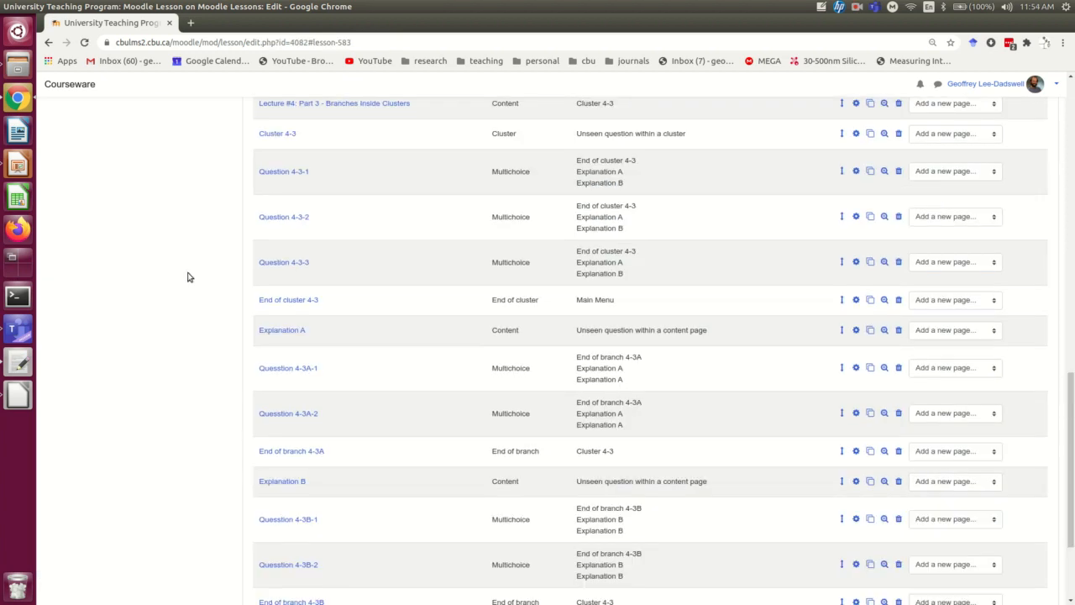
{"action": "scroll", "scroll_direction": "down", "scroll_amount": 3}
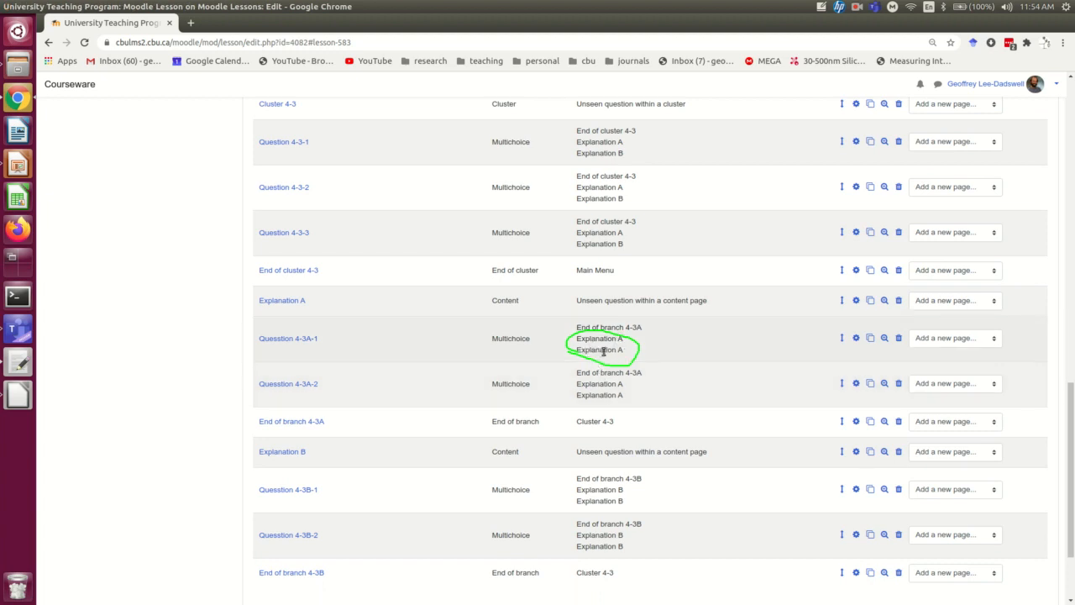
{"action": "mouse_move", "coordinate": [629, 335]}
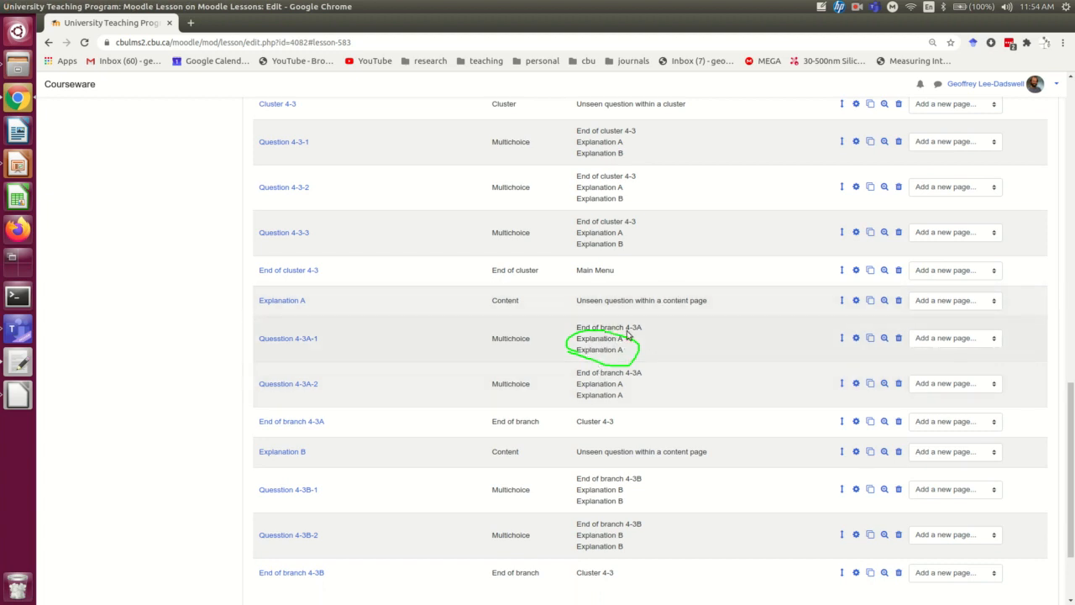
{"action": "mouse_move", "coordinate": [640, 357]}
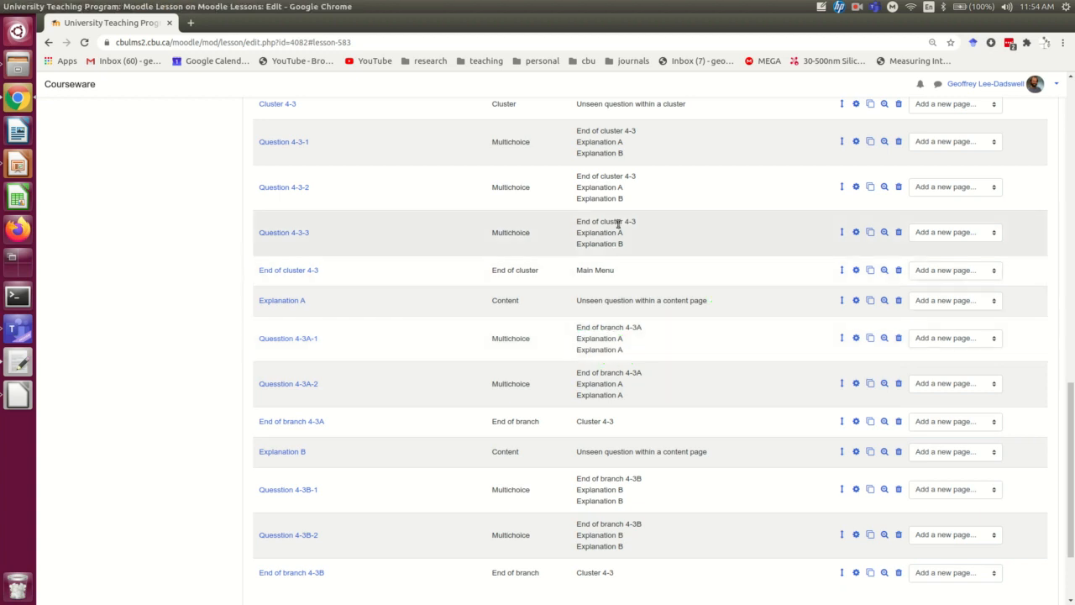
{"action": "mouse_move", "coordinate": [645, 138]}
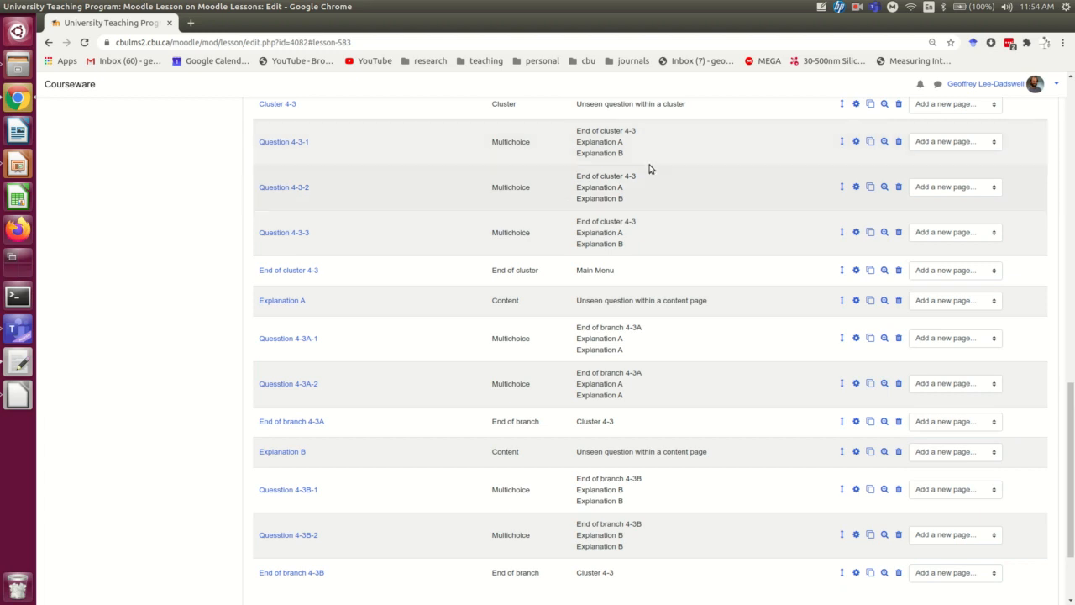
{"action": "mouse_move", "coordinate": [642, 134]}
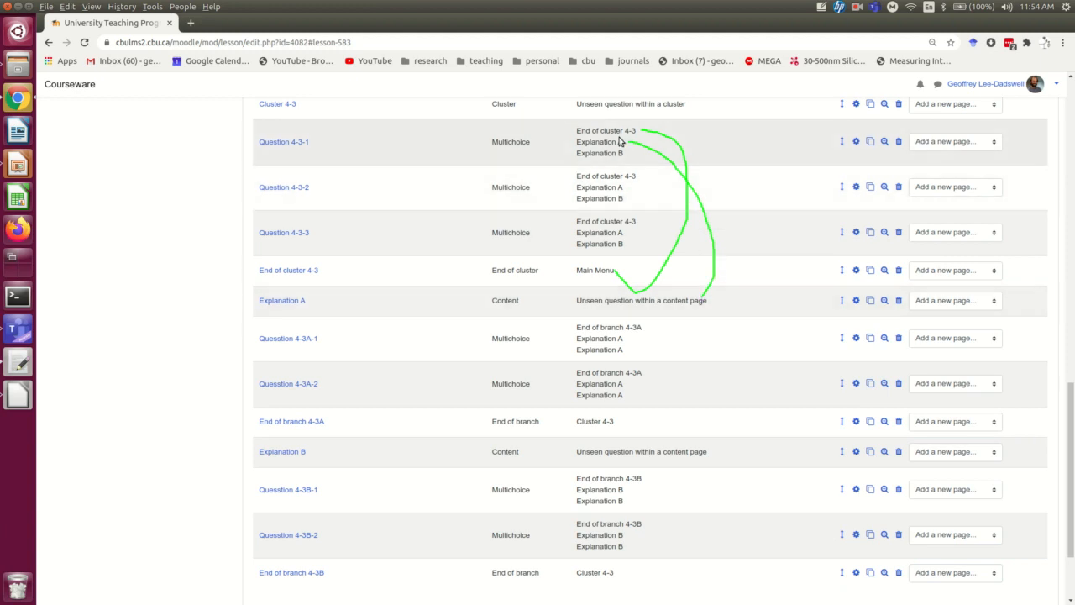
{"action": "mouse_move", "coordinate": [642, 192]}
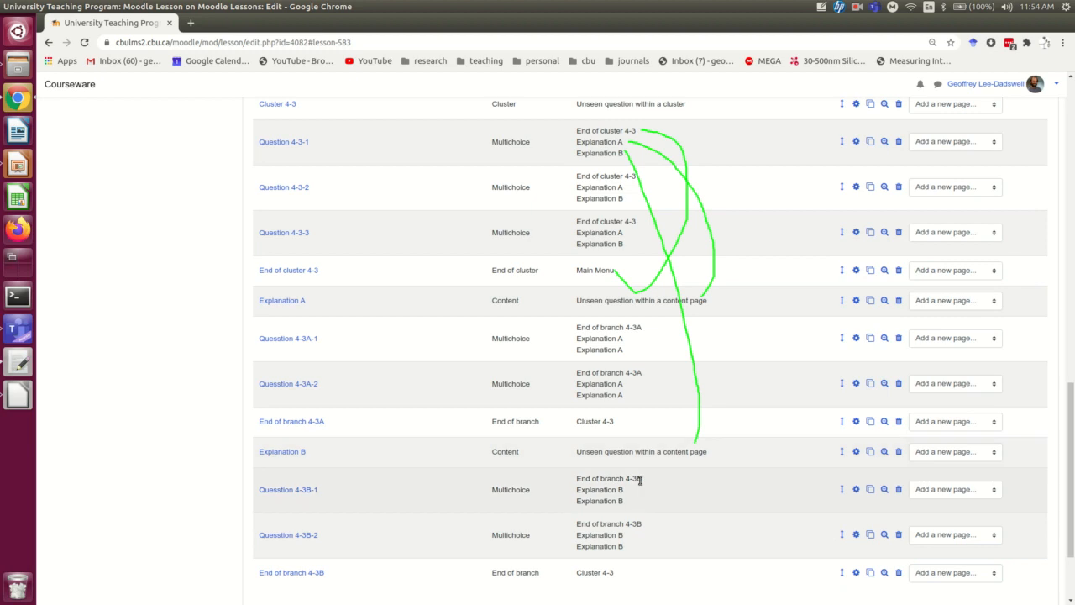
{"action": "mouse_move", "coordinate": [575, 480]}
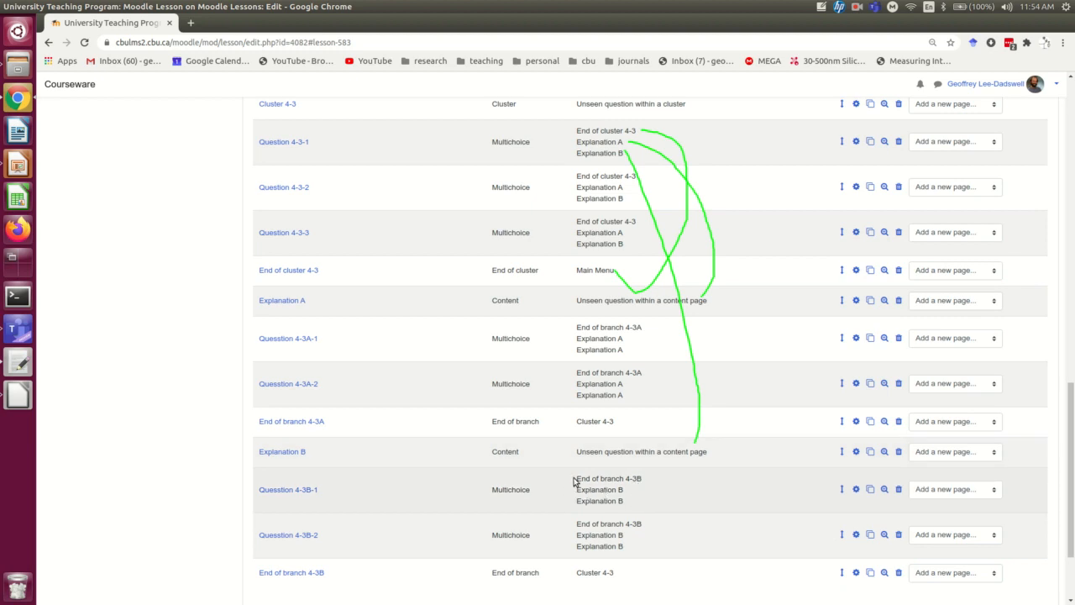
{"action": "mouse_move", "coordinate": [575, 329]}
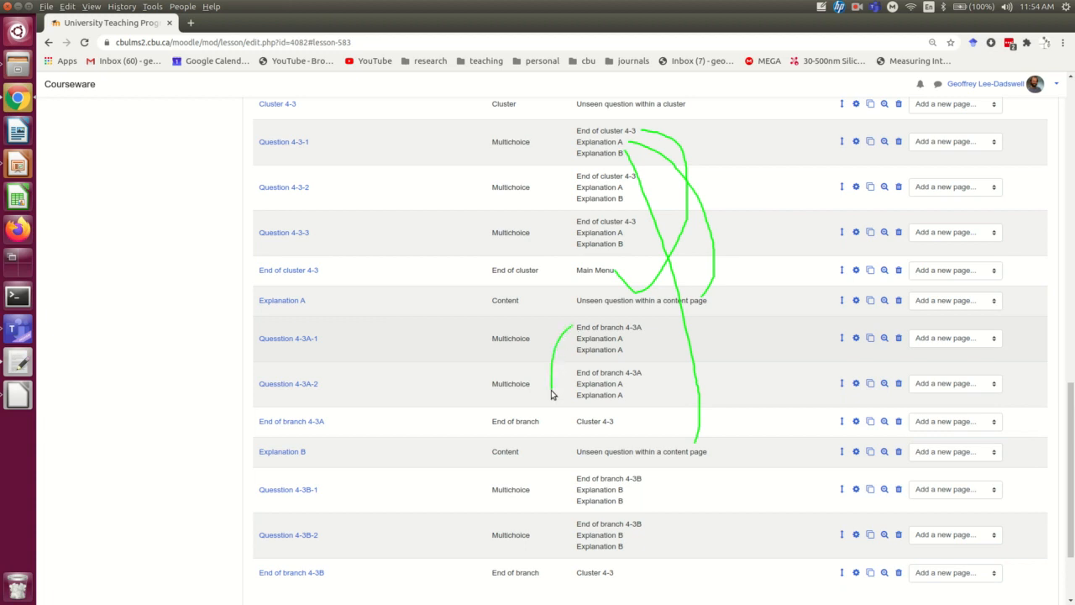
{"action": "mouse_move", "coordinate": [575, 428]}
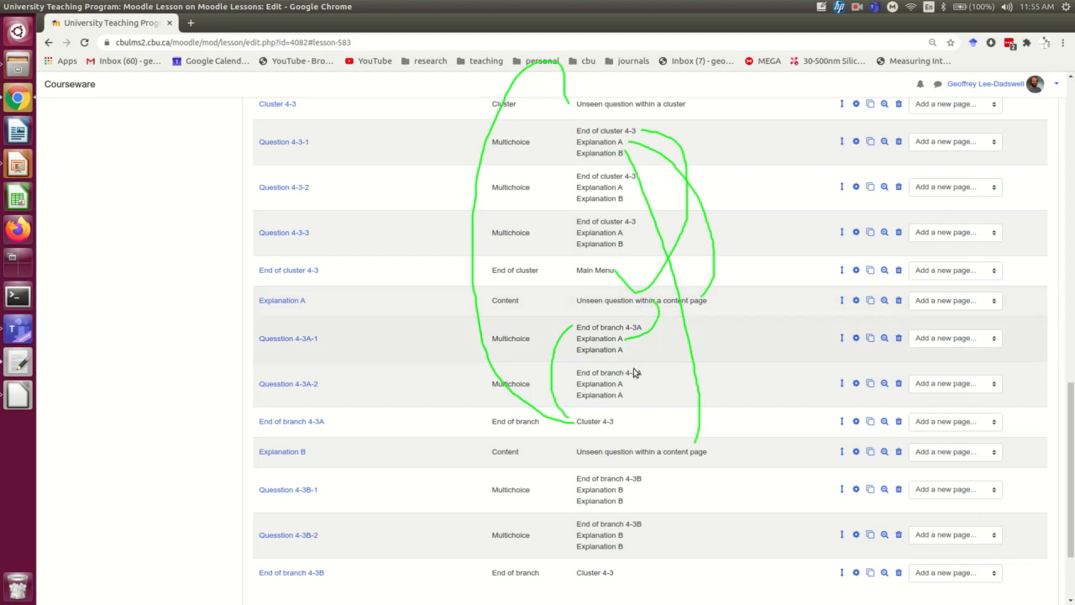
{"action": "mouse_move", "coordinate": [628, 393]}
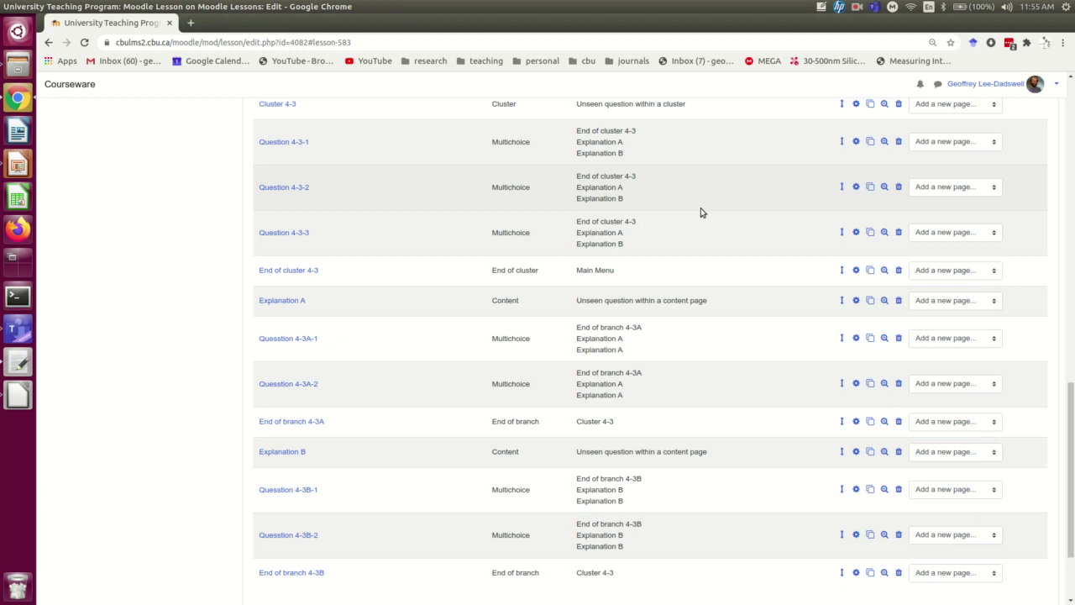
{"action": "scroll", "scroll_direction": "up", "scroll_amount": 3}
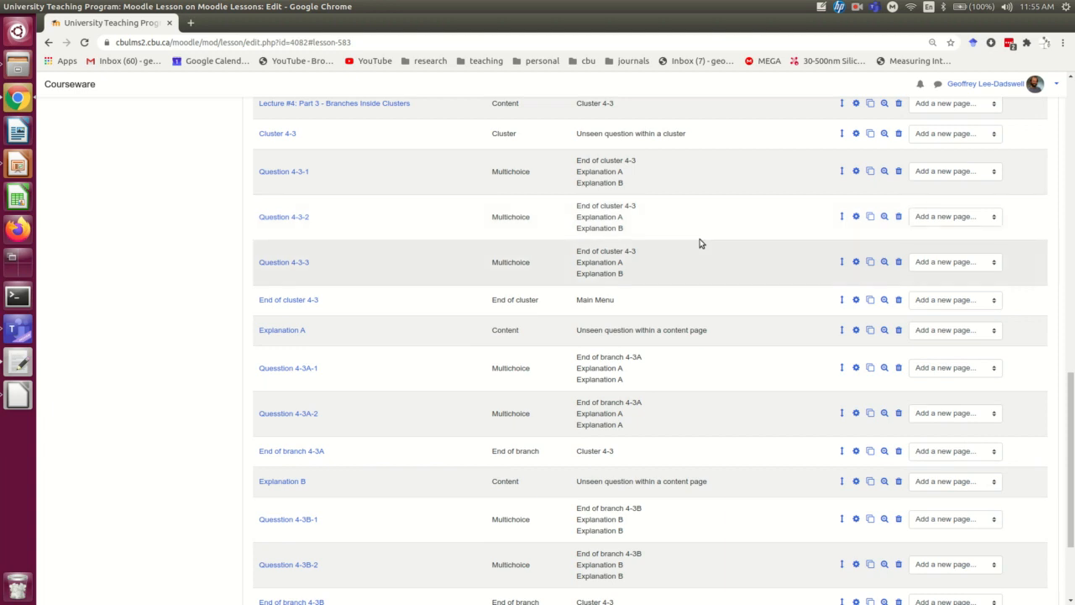
{"action": "scroll", "scroll_direction": "down", "scroll_amount": 3}
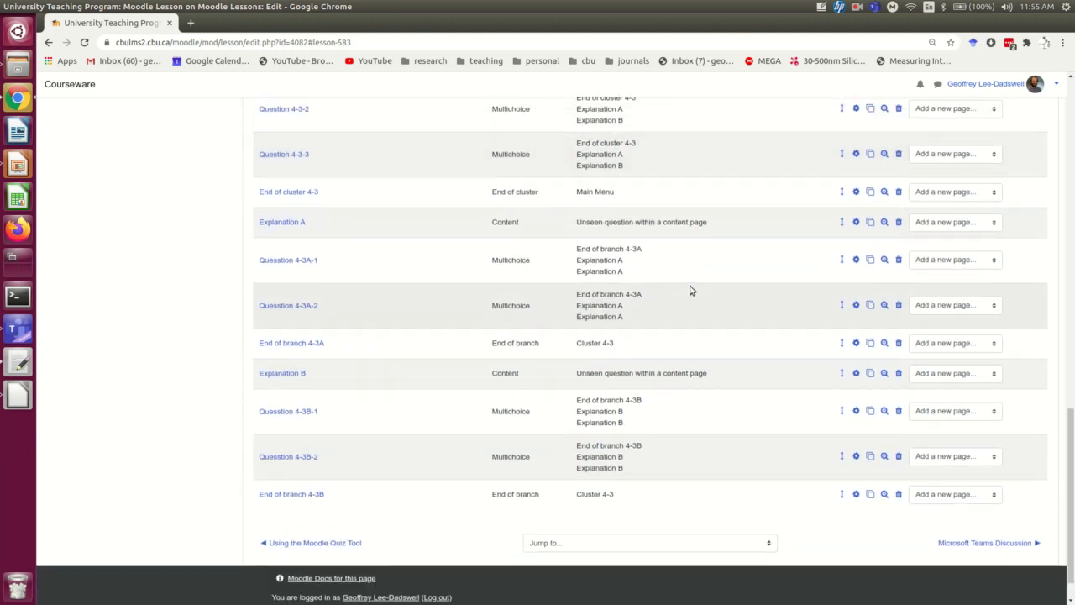
{"action": "scroll", "scroll_direction": "up", "scroll_amount": 3}
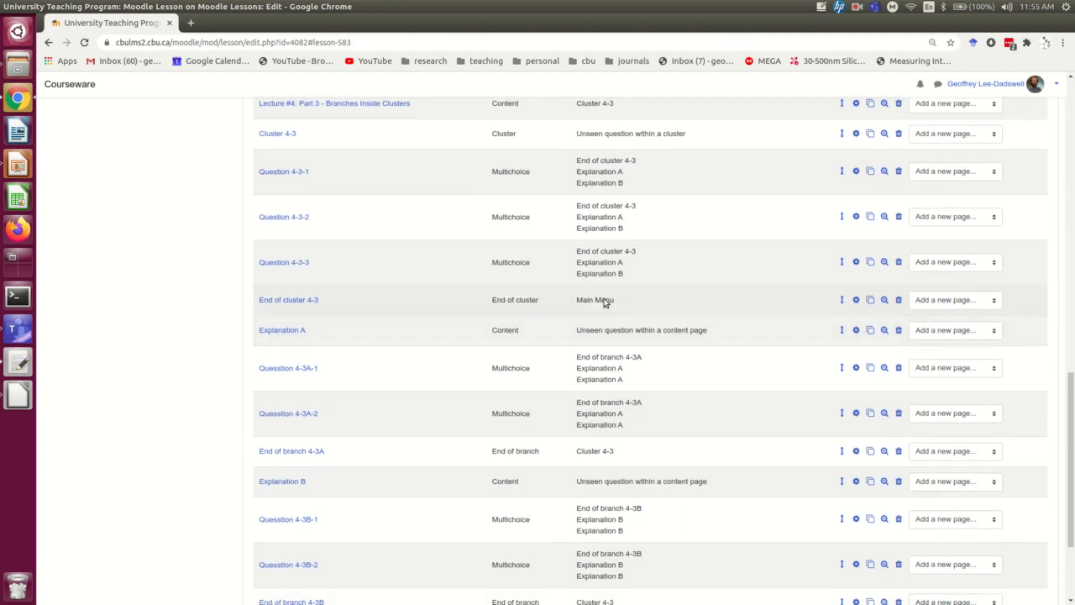
{"action": "mouse_move", "coordinate": [209, 304]}
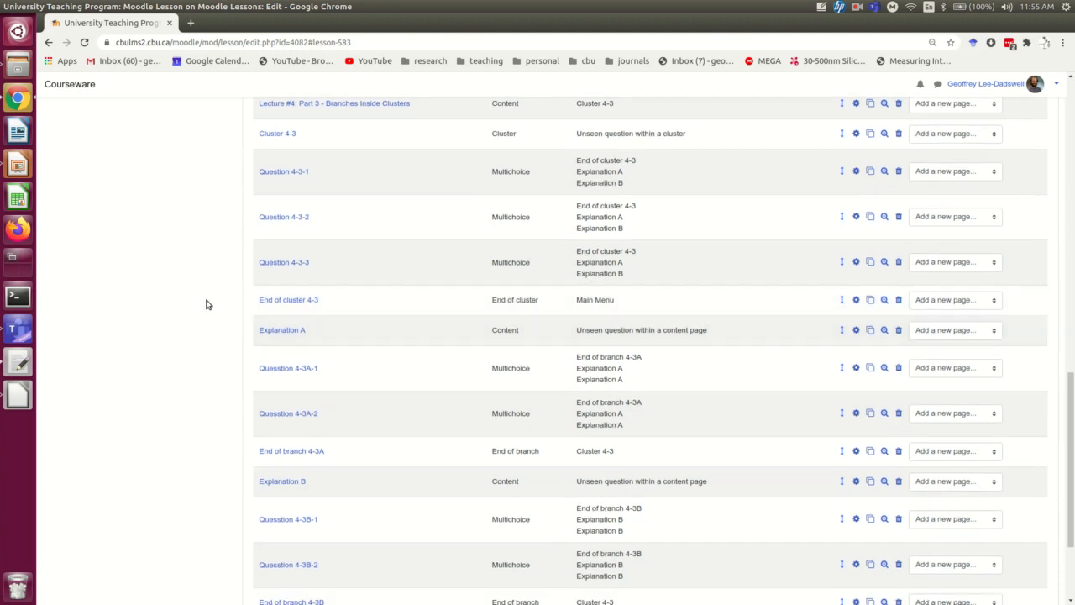